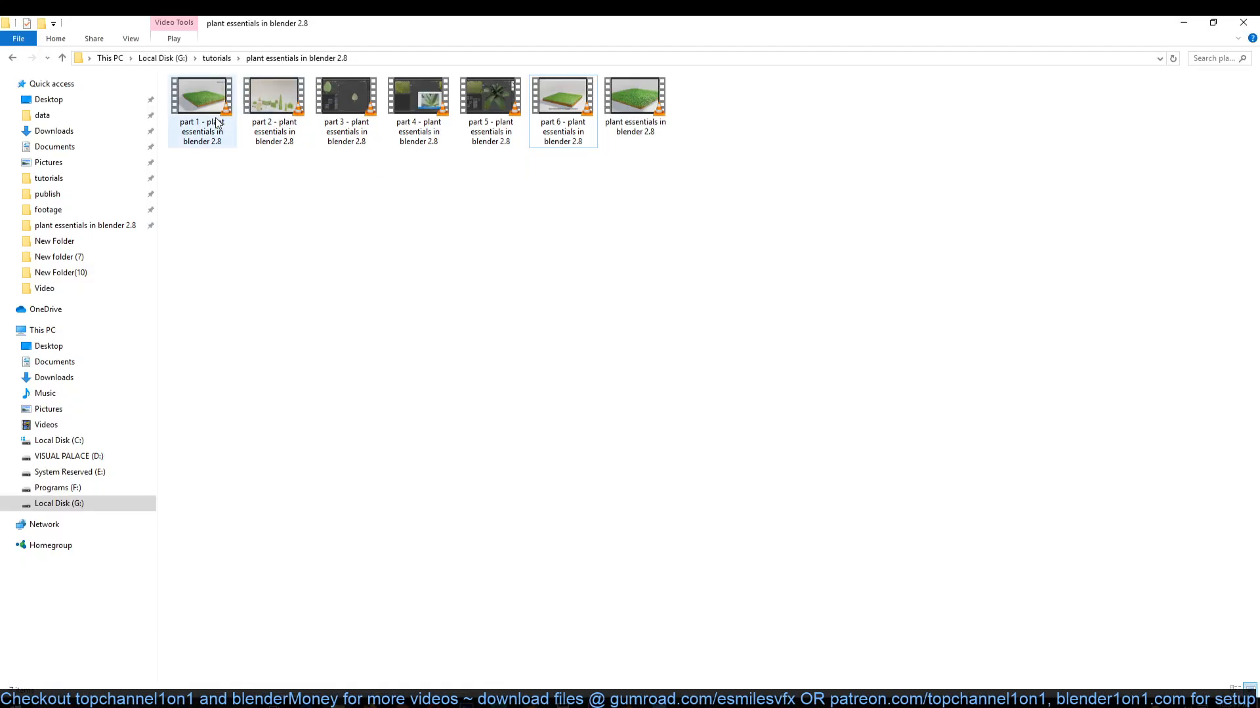
Play the plant essentials grass-block preview video in VLC.
double_click(634, 95)
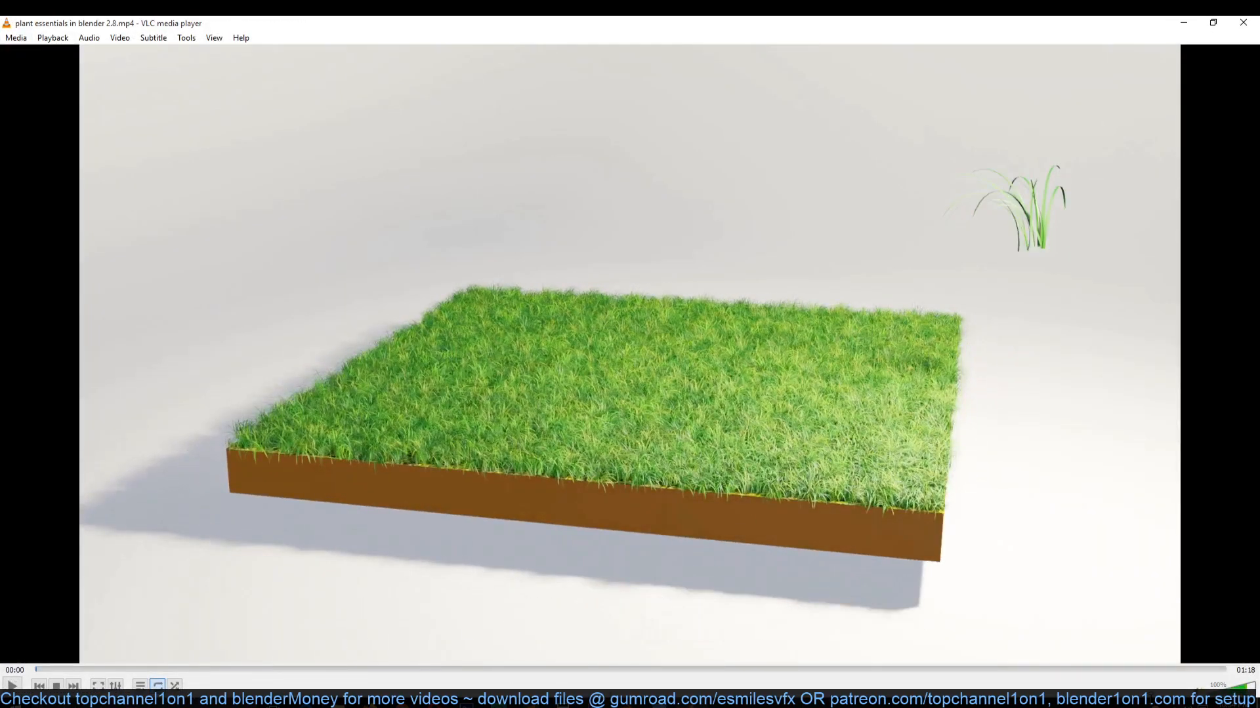
click(12, 685)
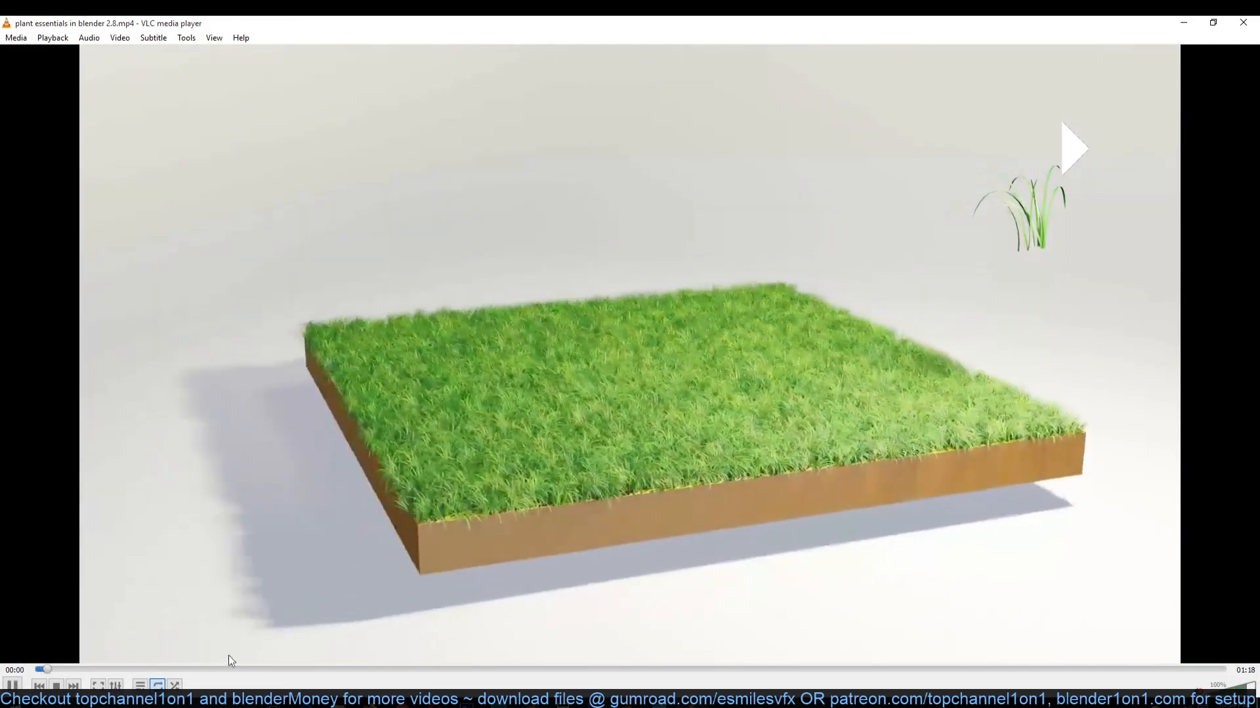
click(12, 685)
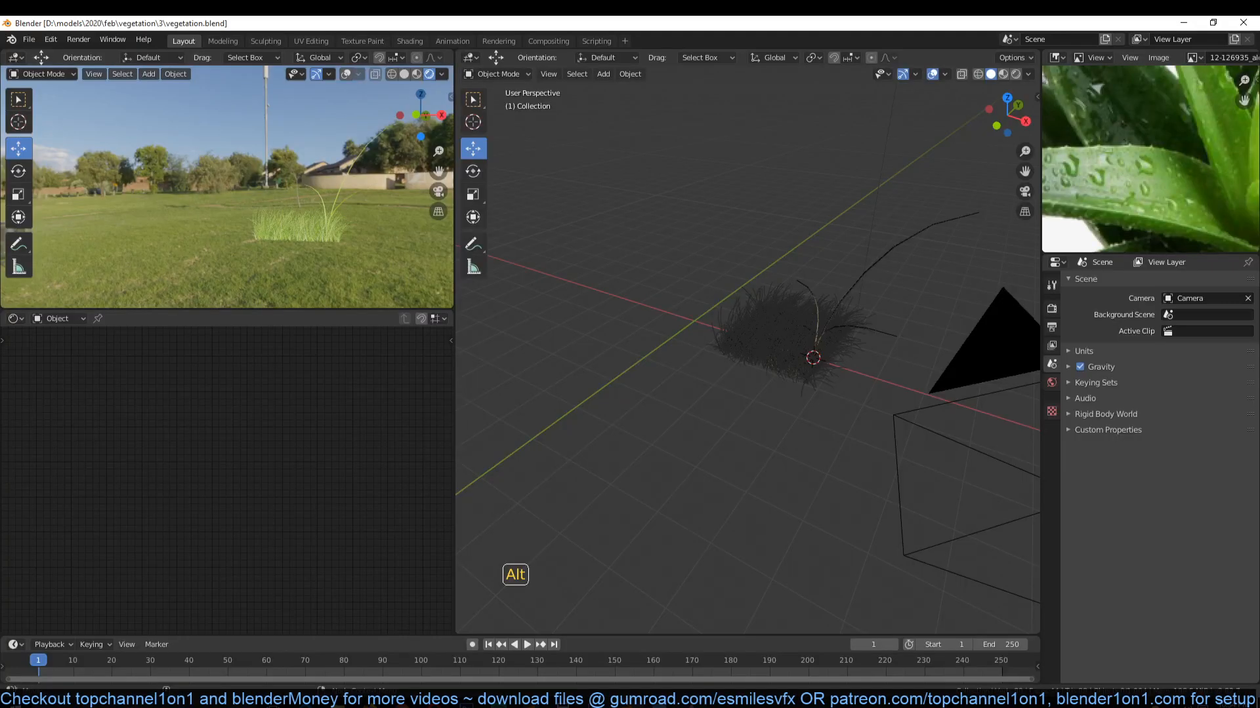
Select the grass blade.001 curve to show its colour-ramp material nodes.
click(799, 345)
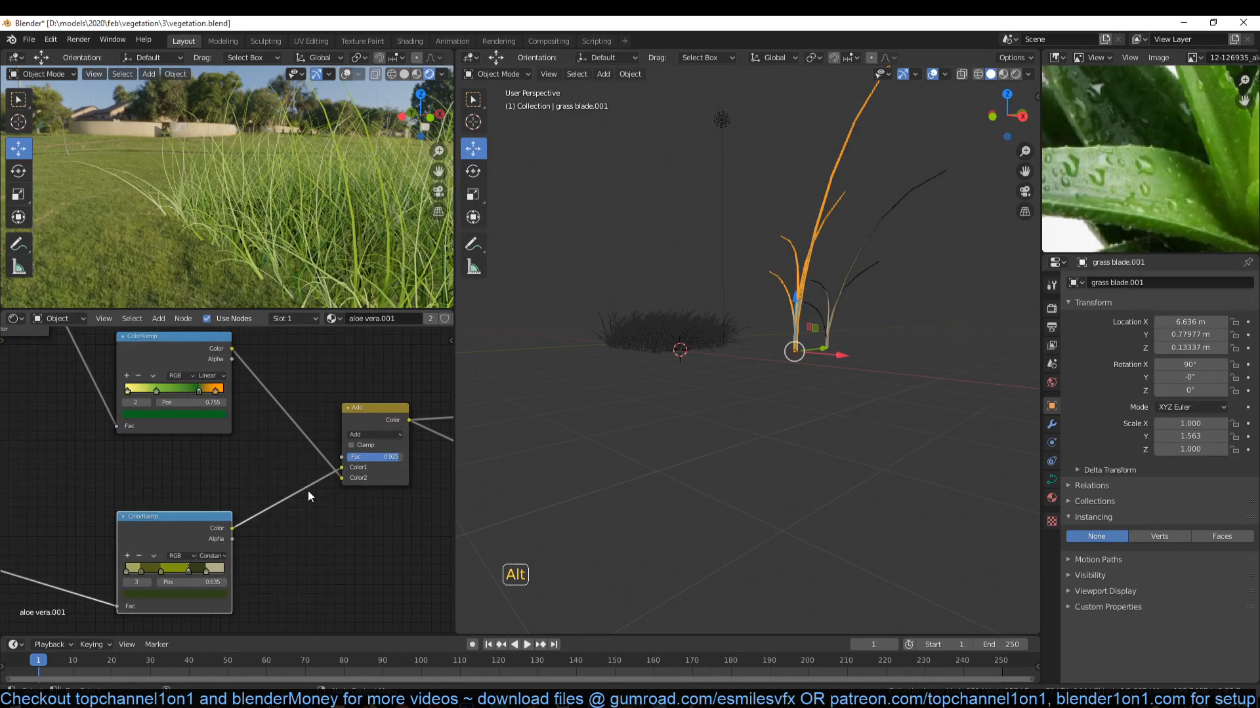
mouse_move(341, 489)
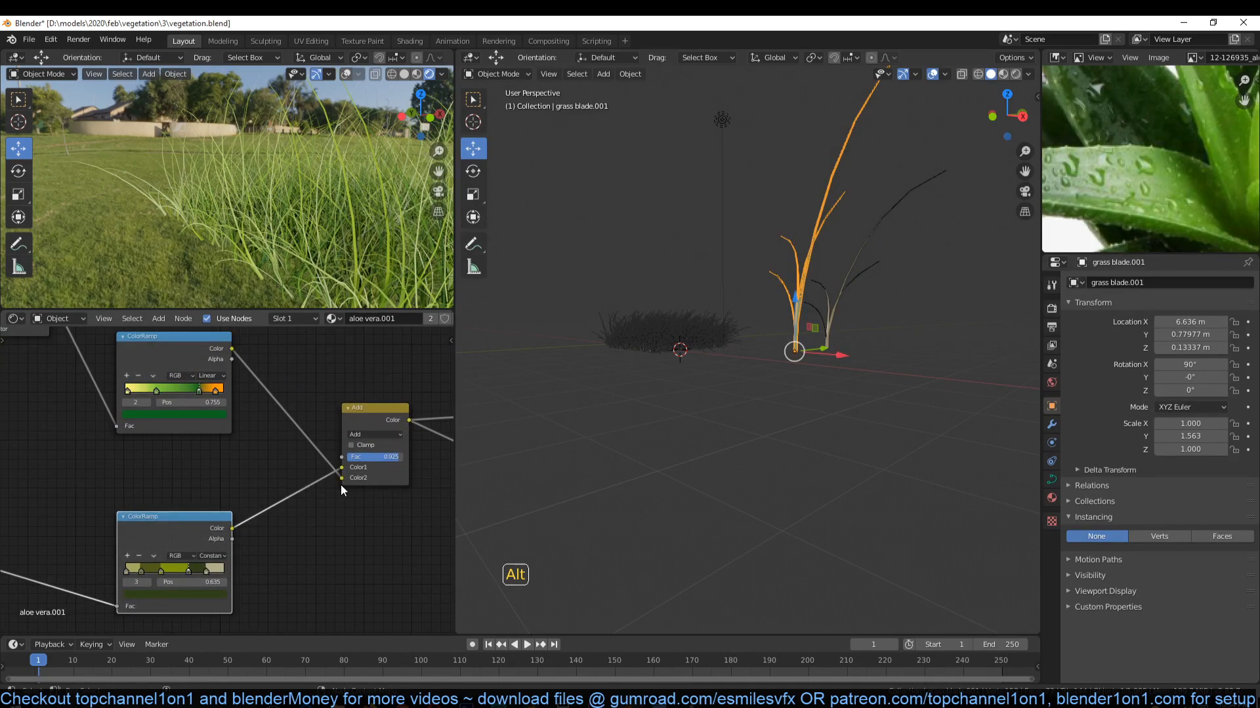
Switch the Add node joining the two colour ramps to a different blend mode.
click(374, 434)
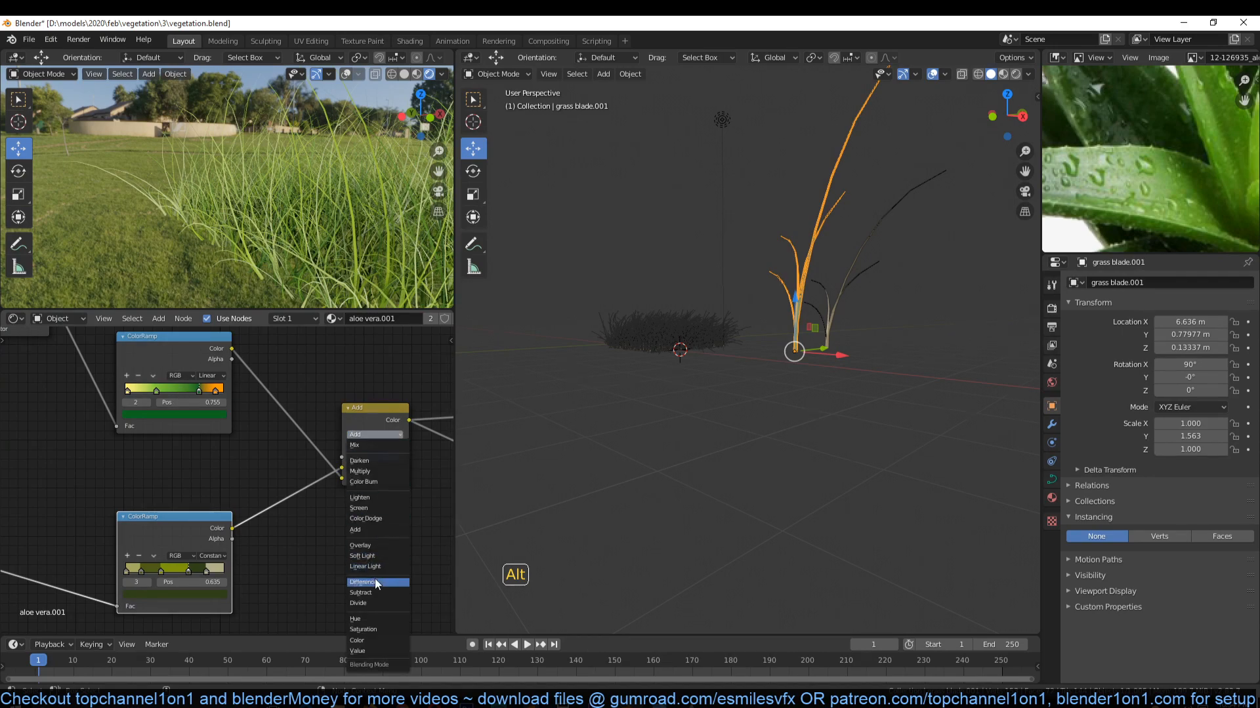
click(359, 546)
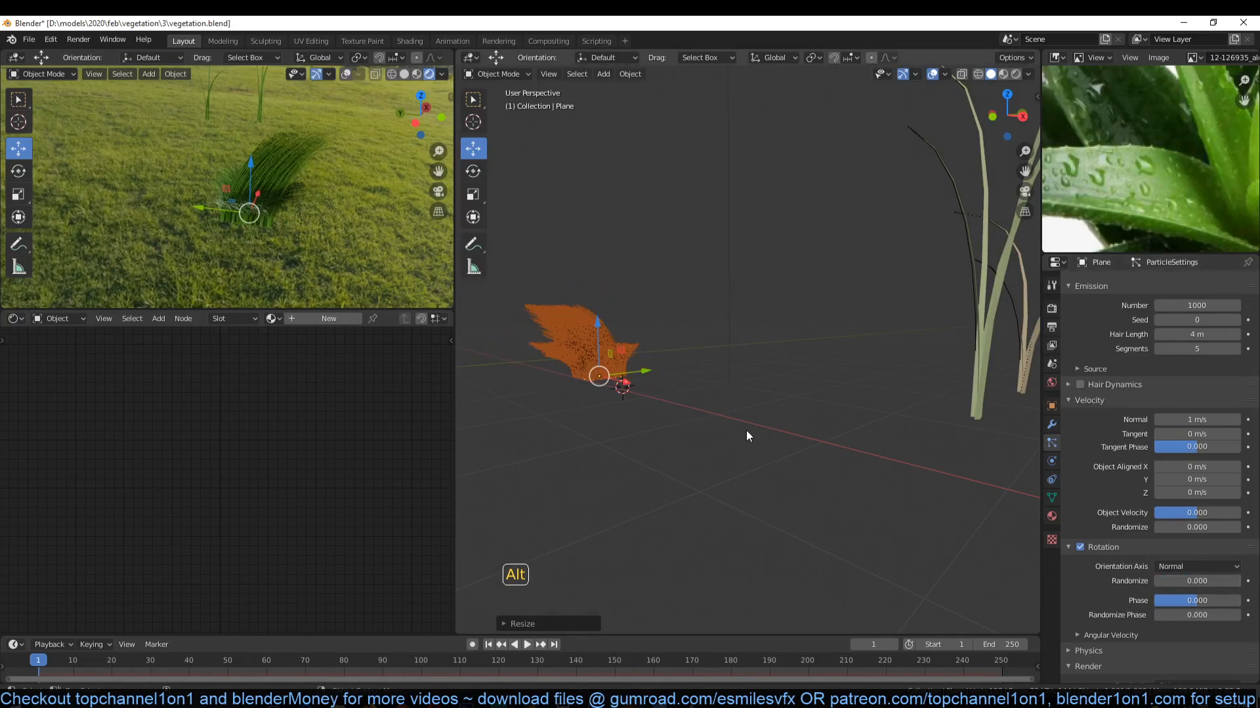
mouse_move(1216, 589)
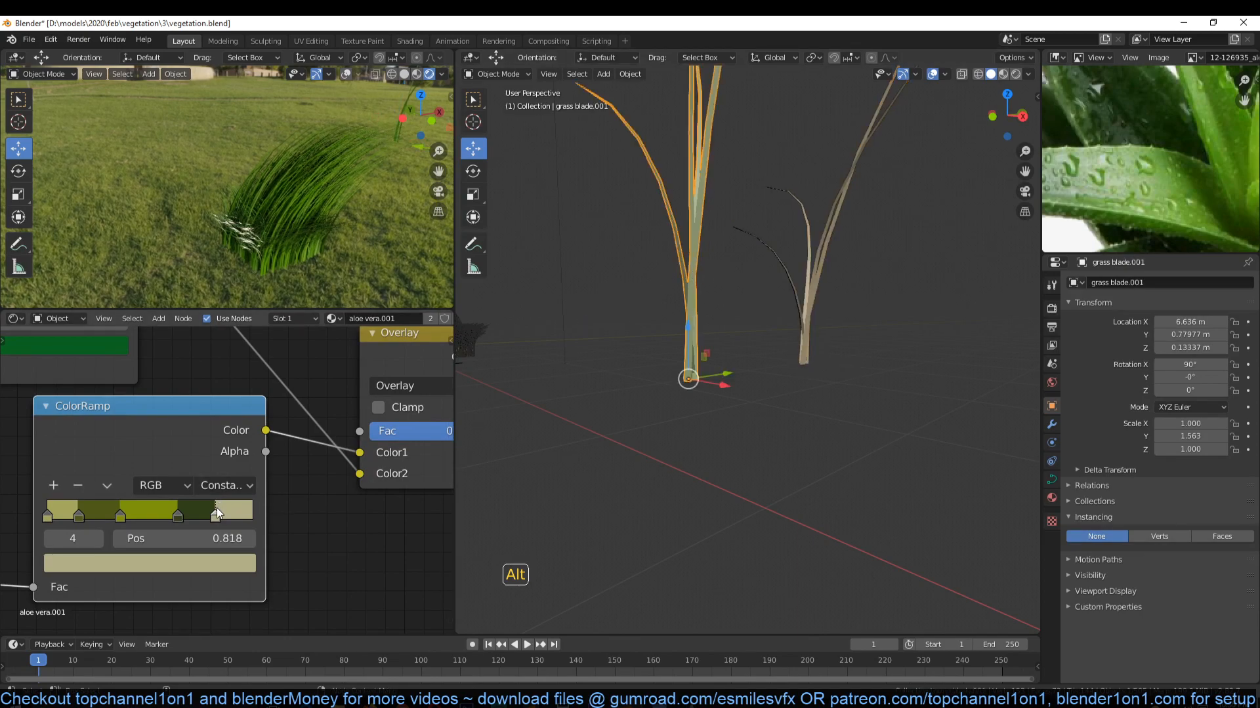
Select the lightest pale yellow-green stop on the four-band constant ramp.
click(149, 563)
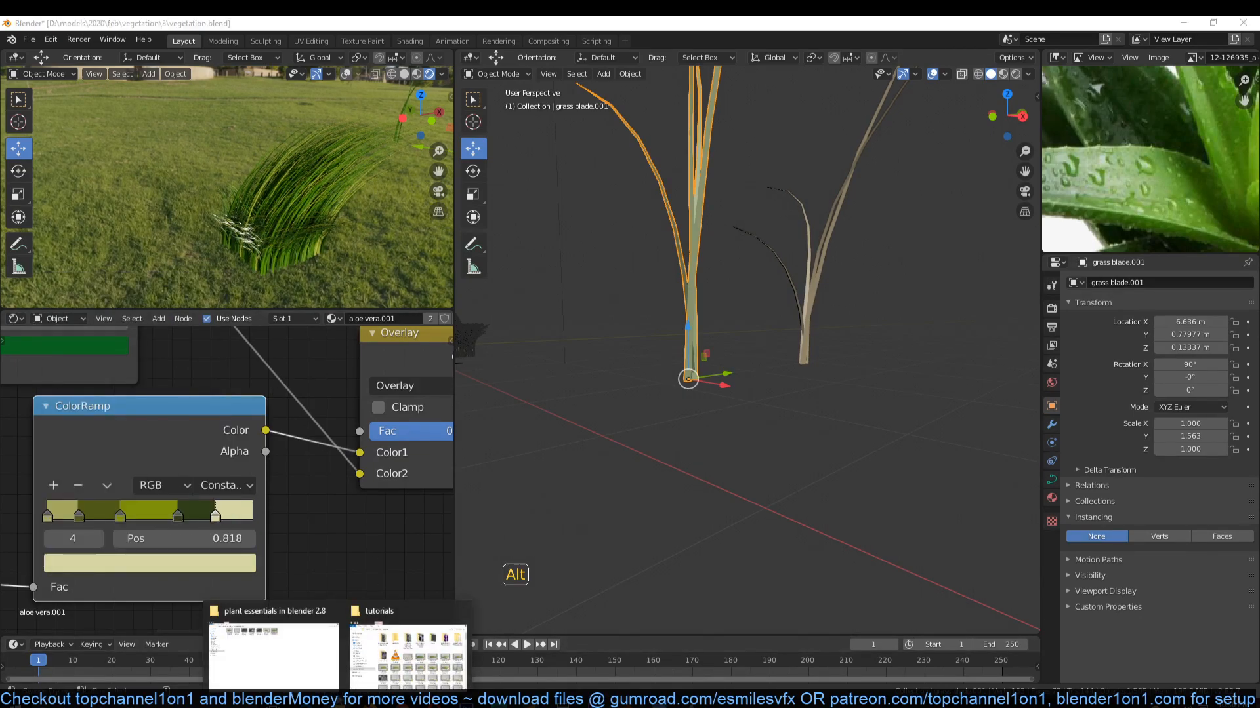
Open the Ornamental-Grass-in-Rockery photo from Desktop > New folder (7) in Photo Viewer.
click(273, 655)
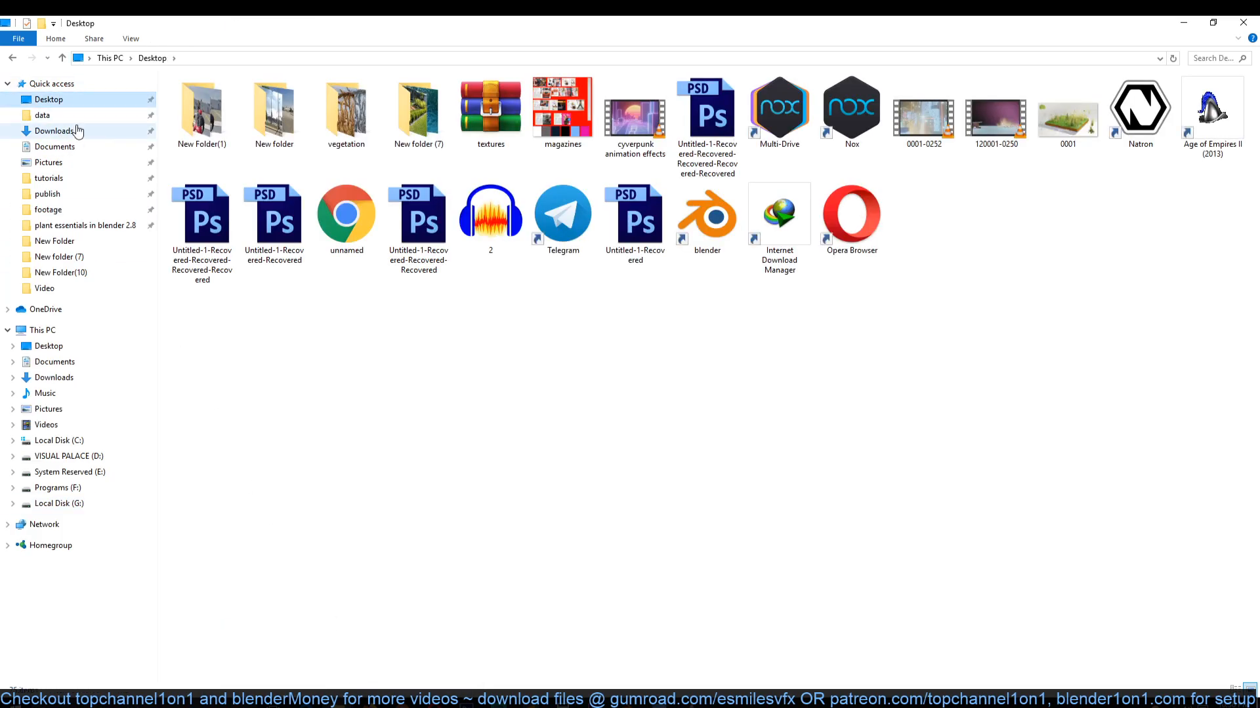
double_click(345, 107)
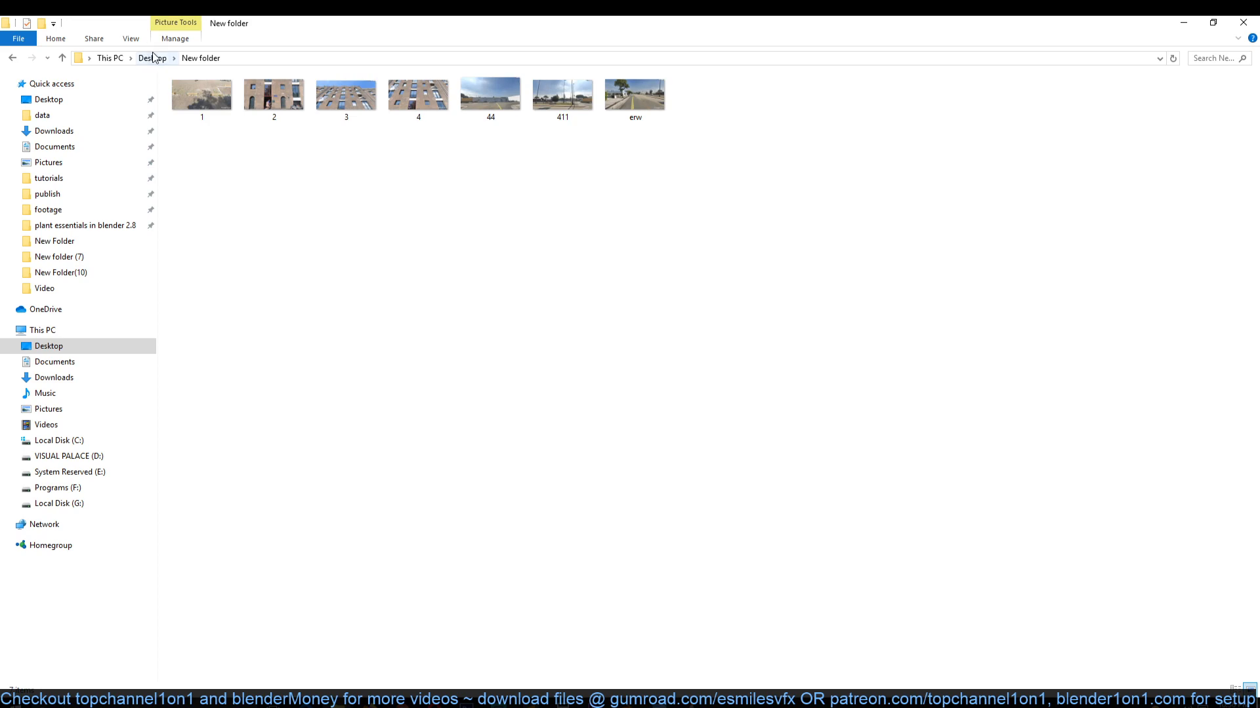
click(152, 58)
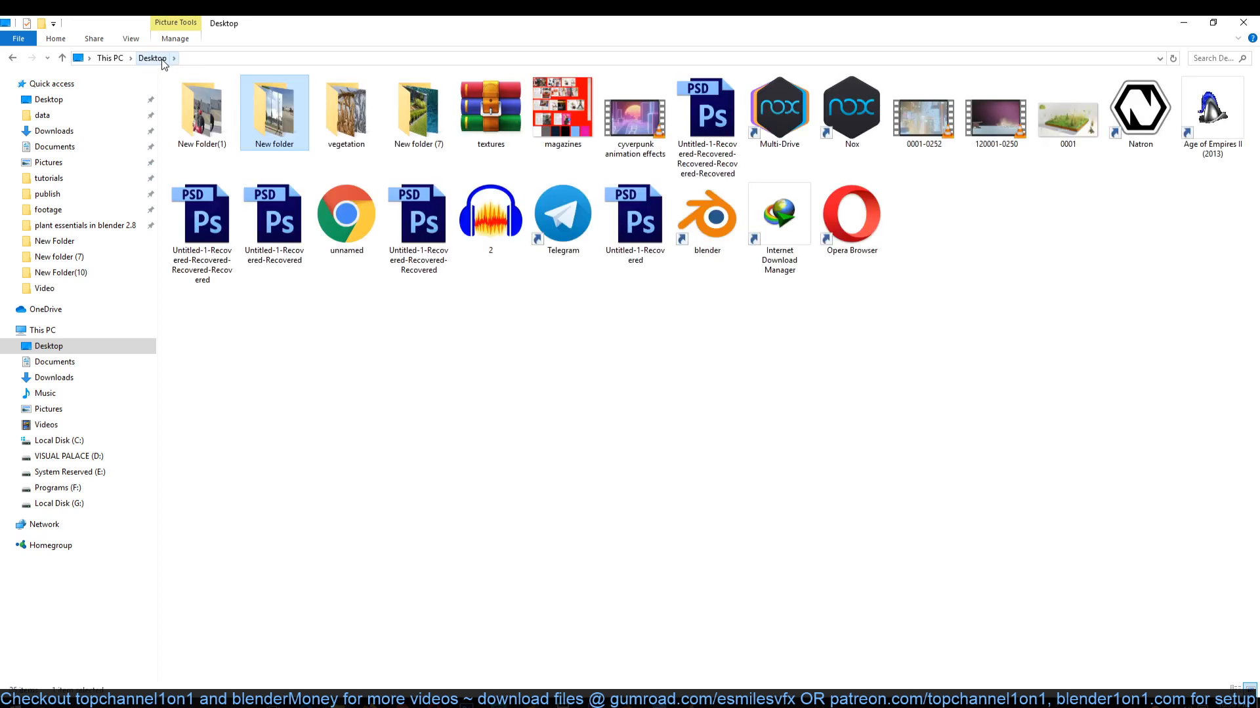
double_click(417, 111)
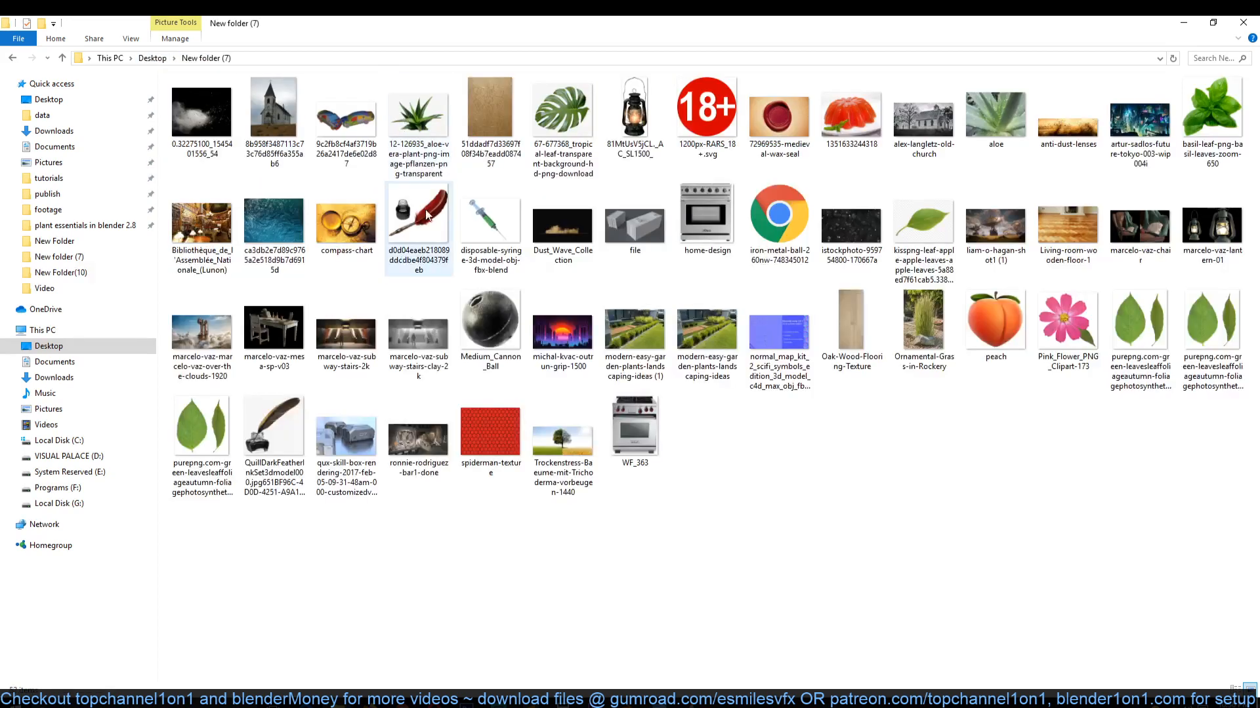
double_click(922, 319)
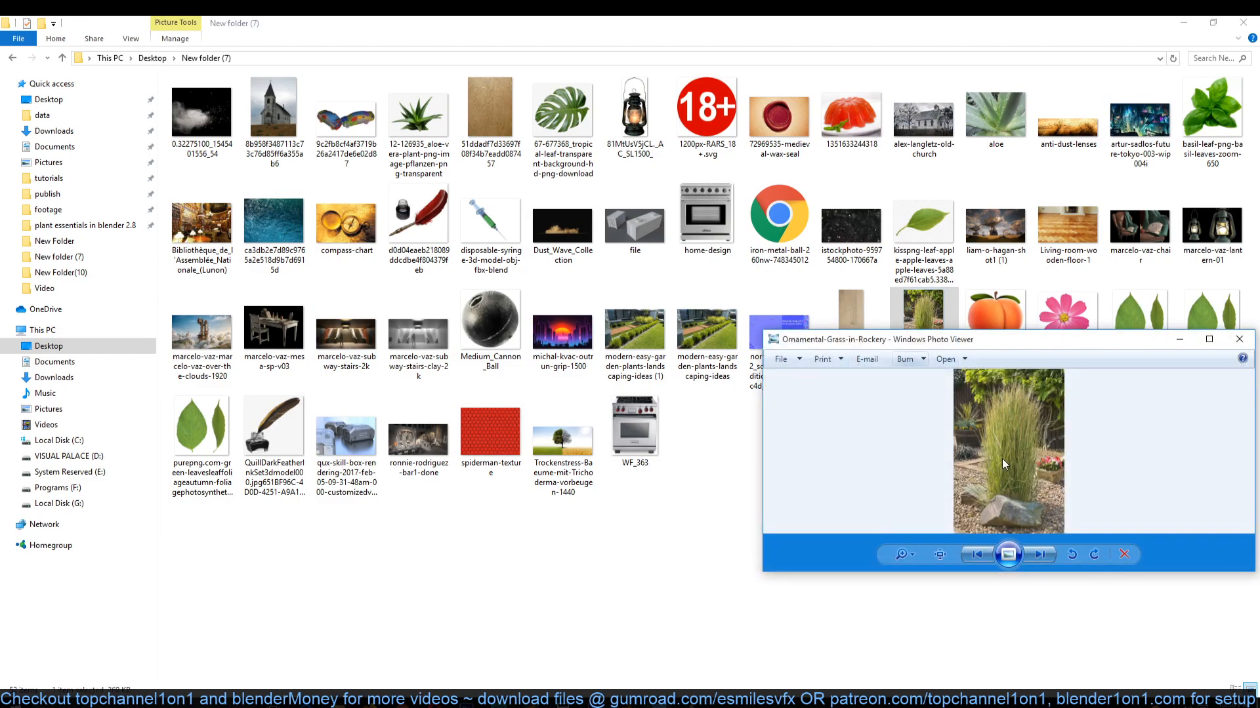
click(1208, 338)
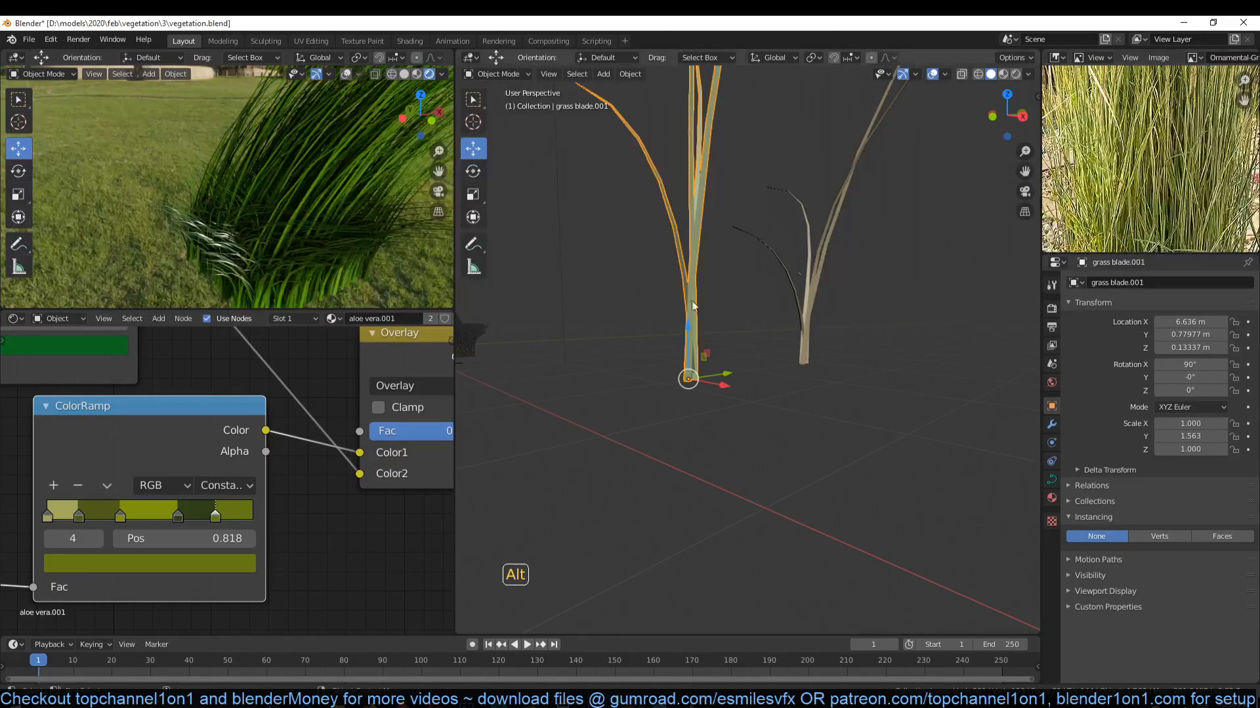
Retune two blade ramp stops toward the photo's dry olive tones.
click(149, 563)
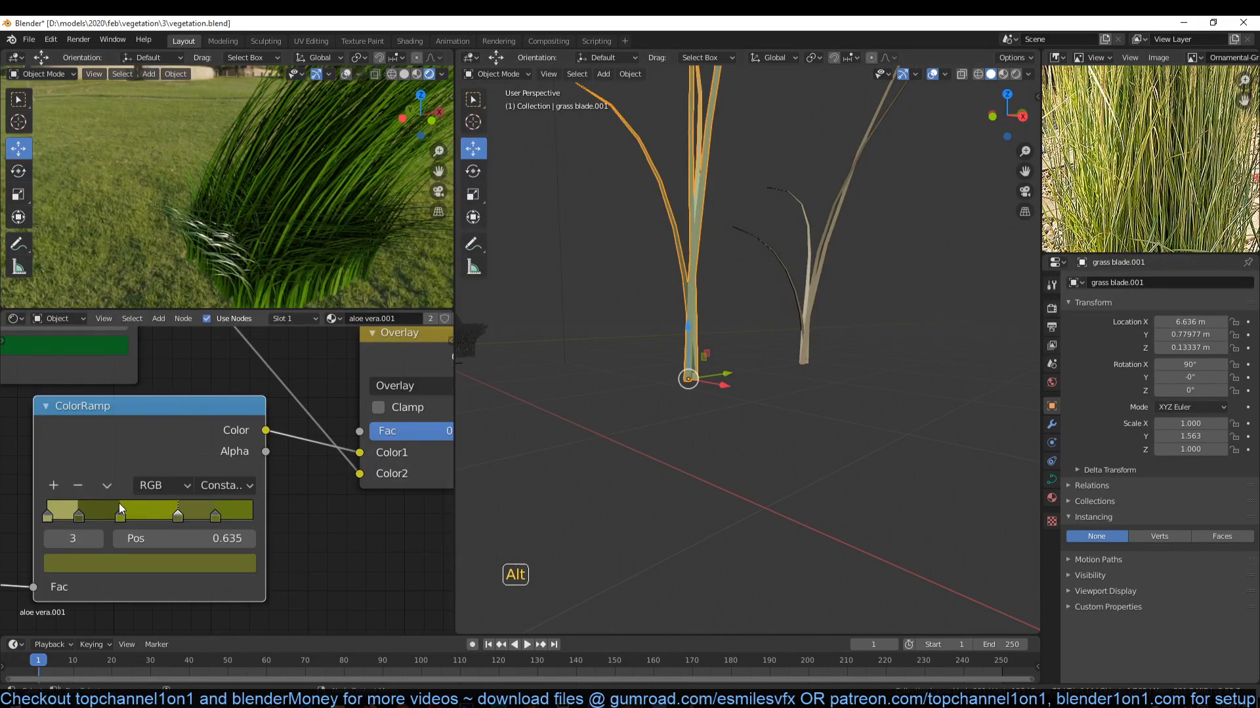
click(149, 563)
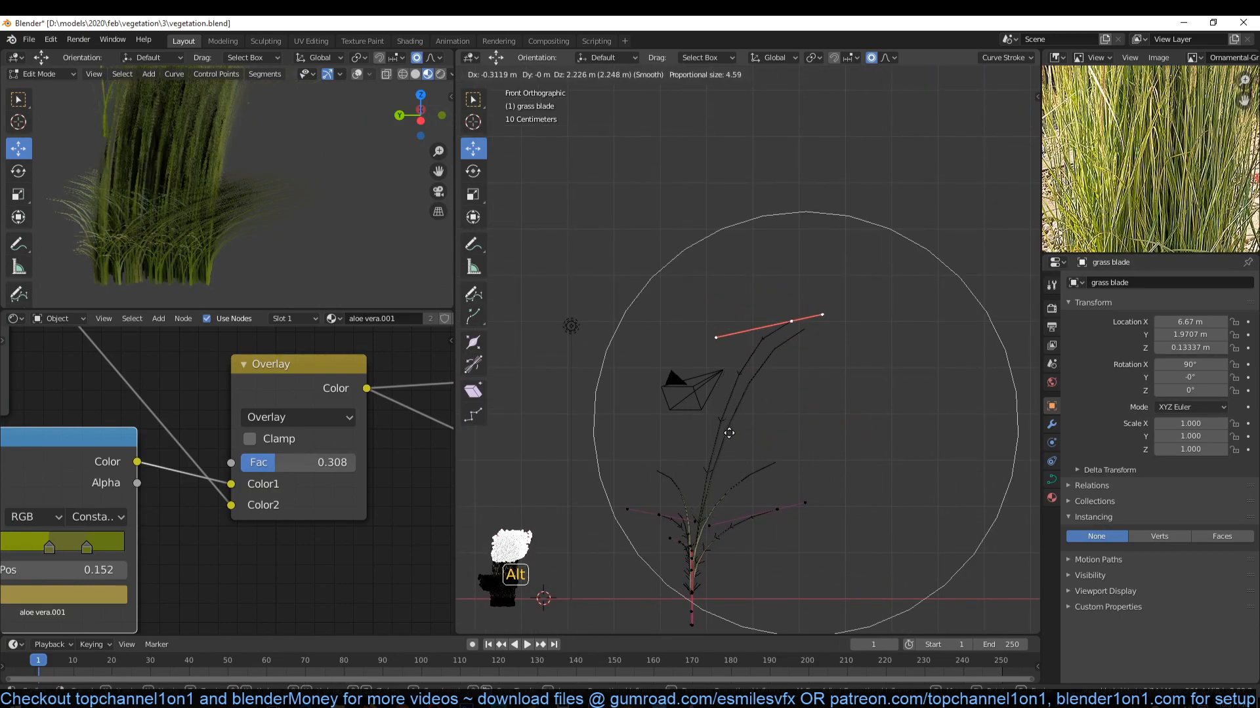
Reshape the blade tip points with proportional editing, then select the blade curves.
key(Tab)
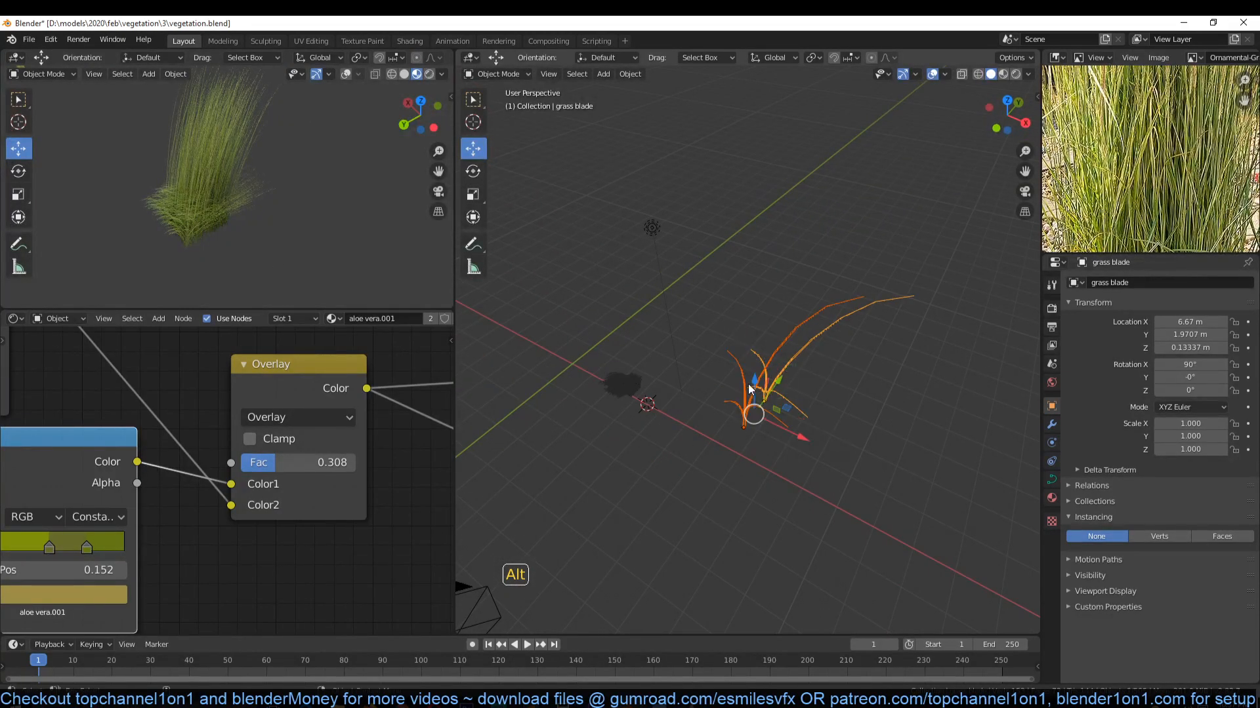
click(614, 393)
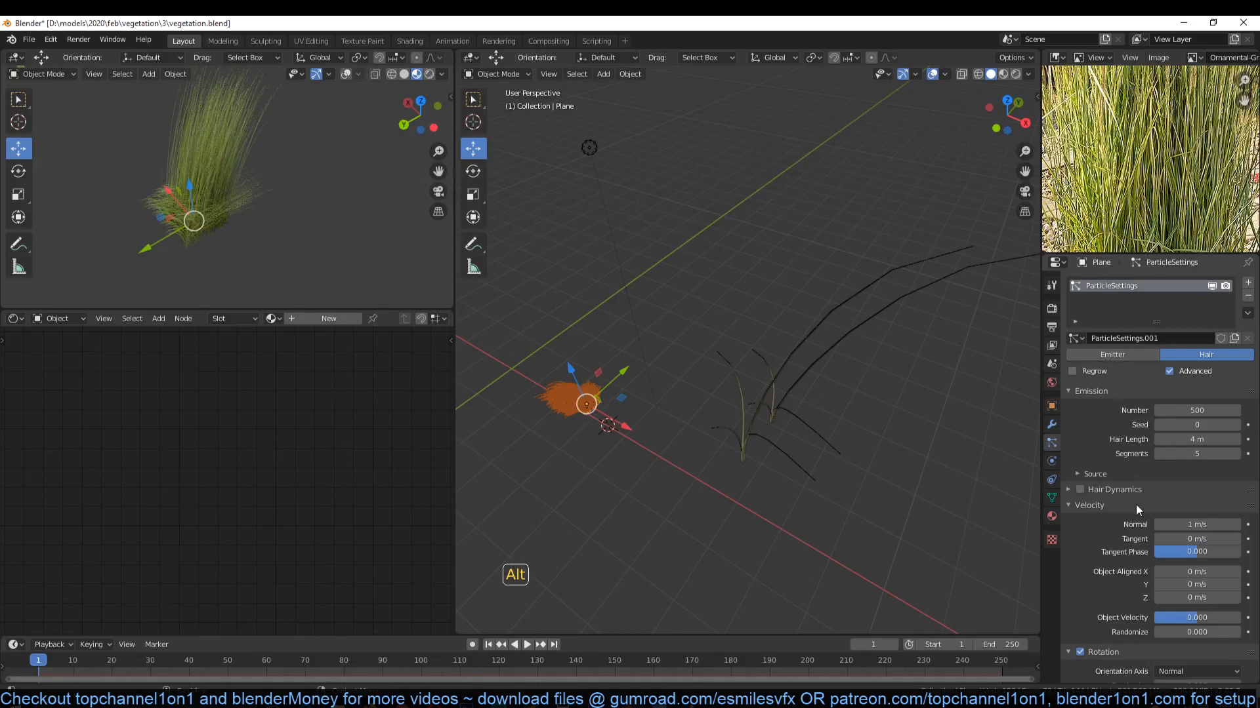
Move the blade curves into a new 'blades' collection and instance it from the hair particles.
scroll(down, 3)
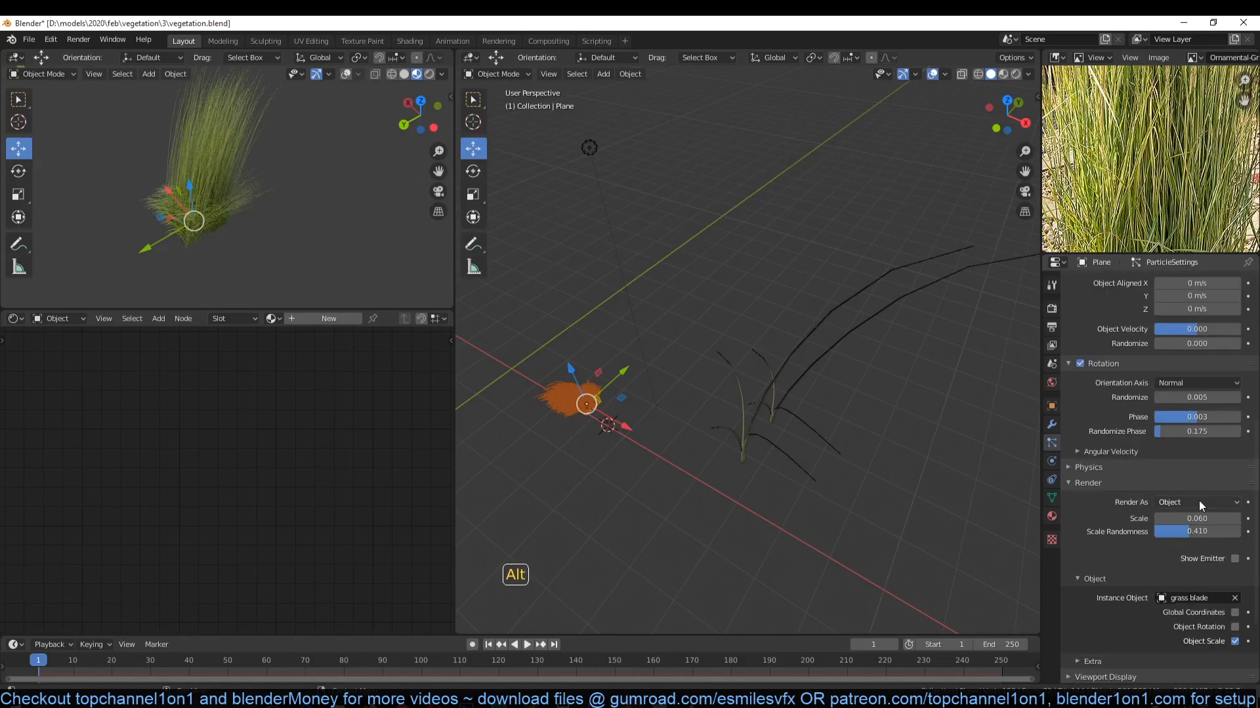
click(1197, 503)
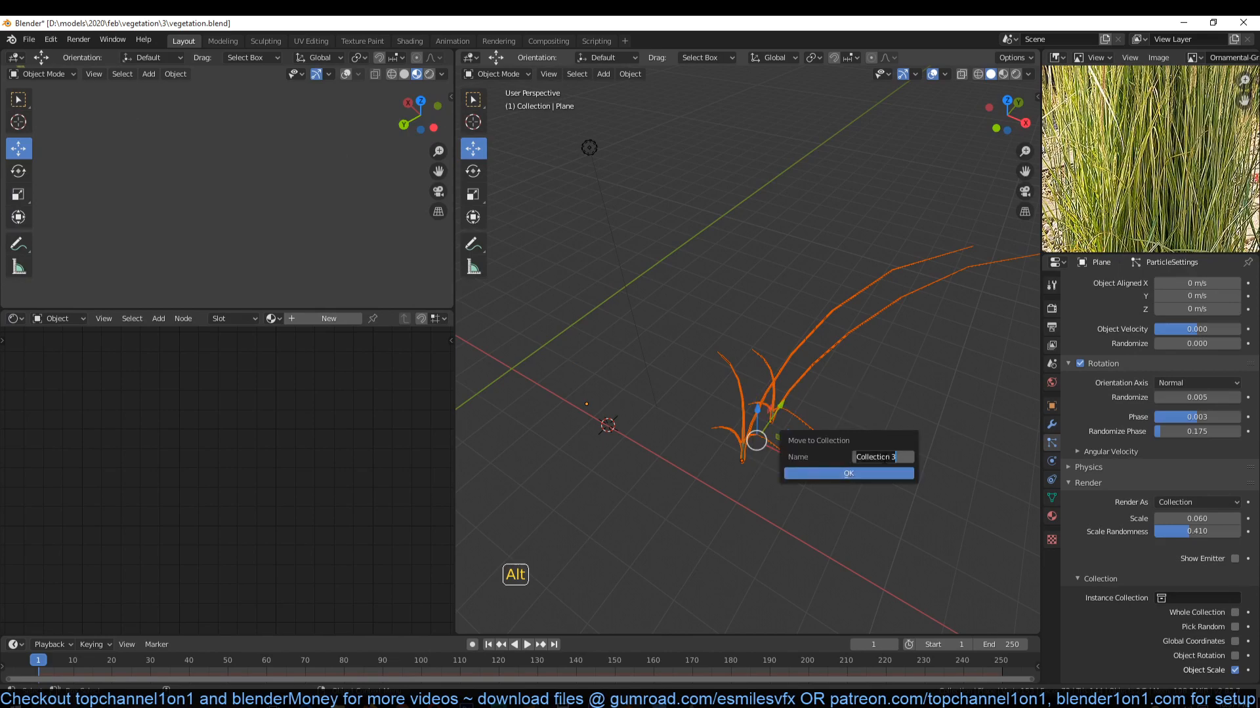
text(blades)
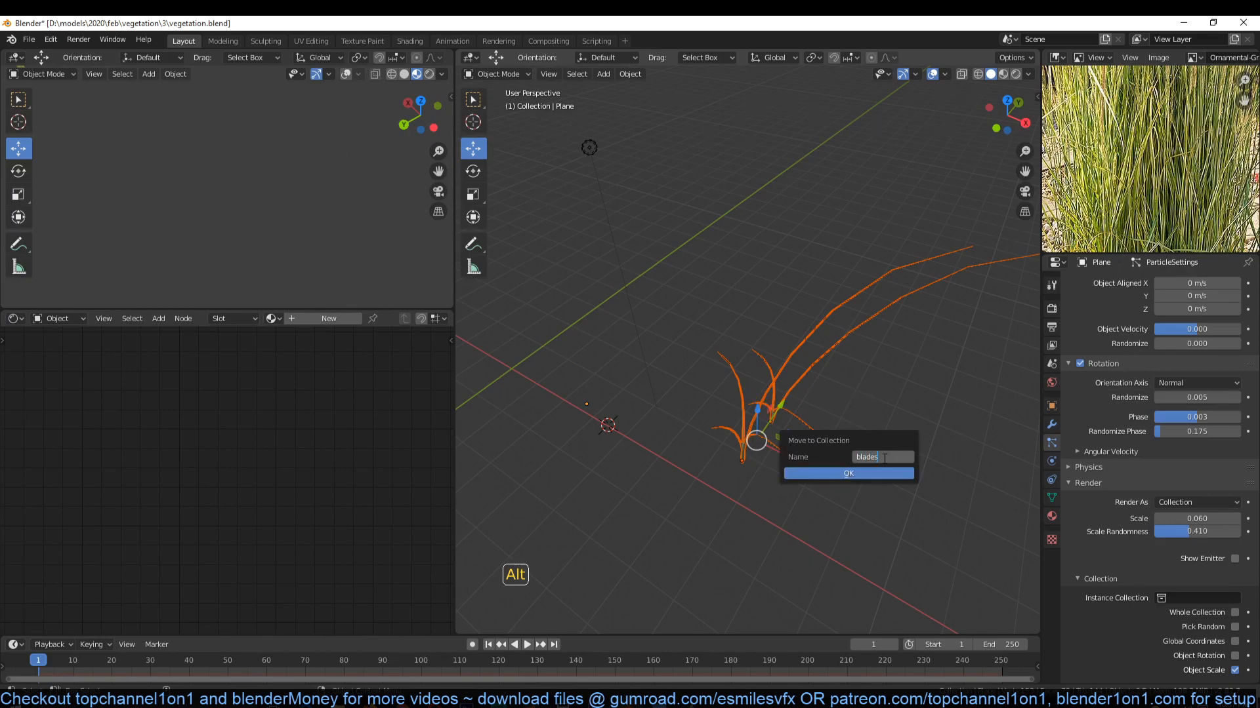
click(846, 474)
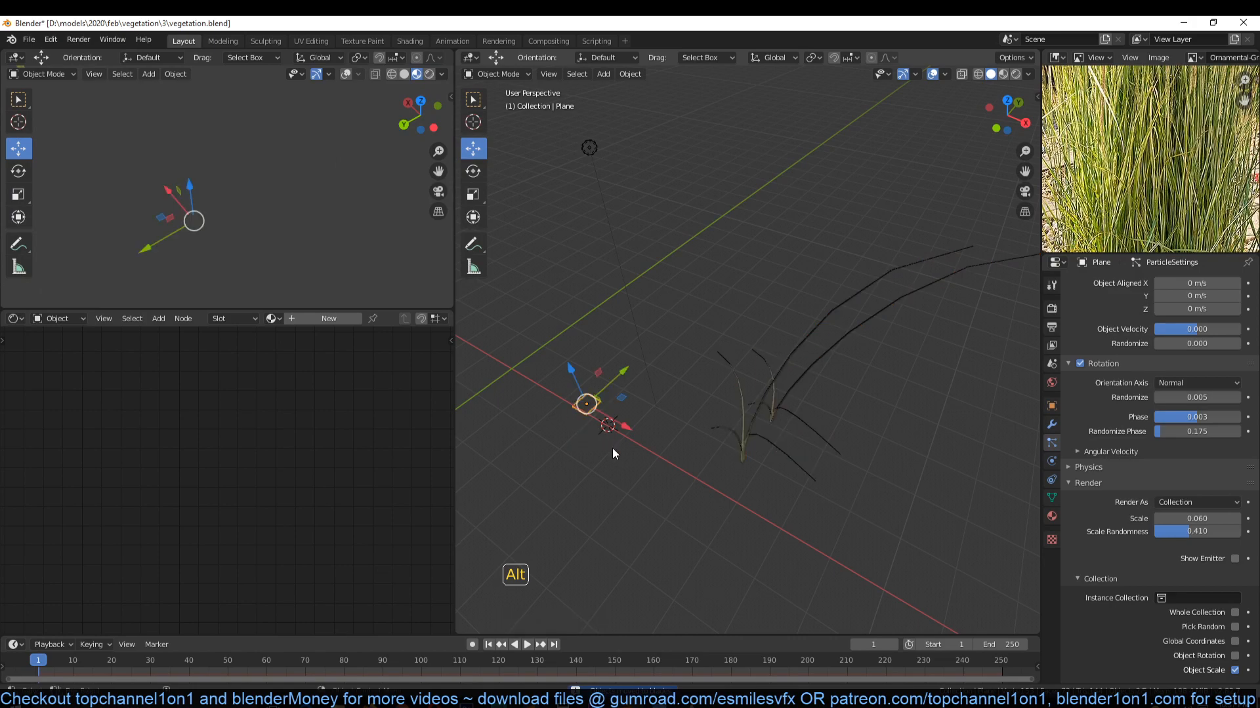
click(1161, 598)
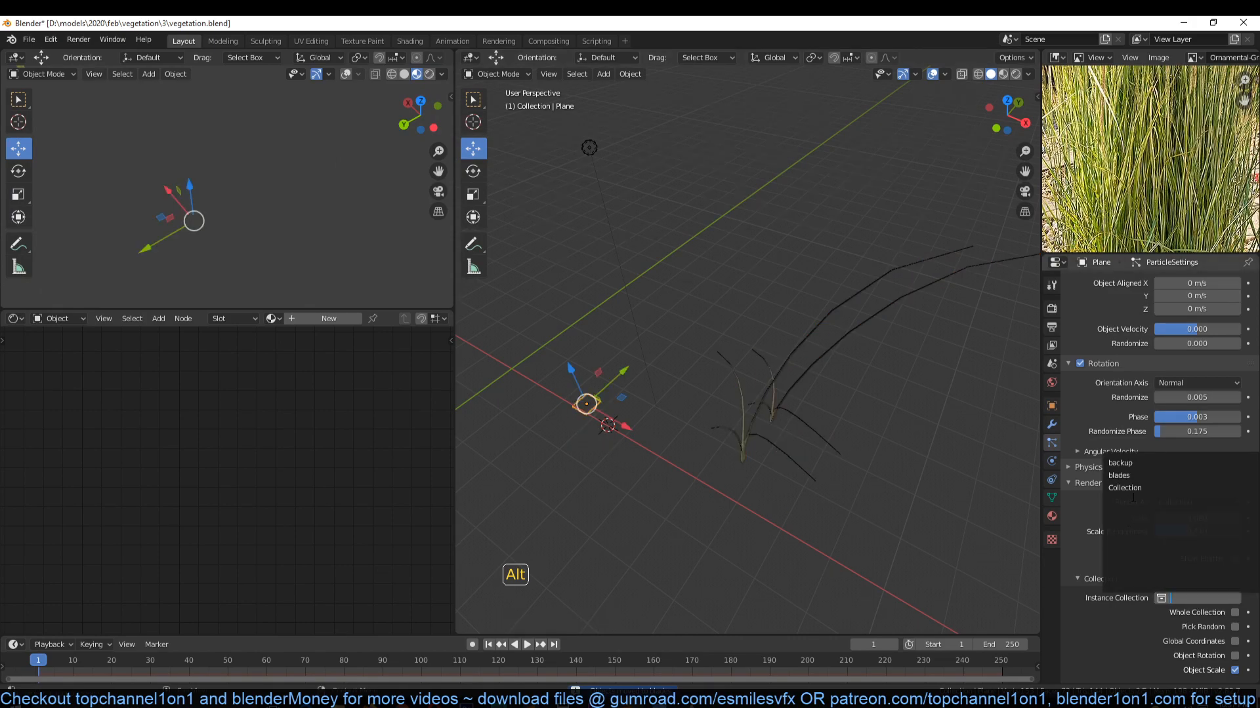
click(1118, 475)
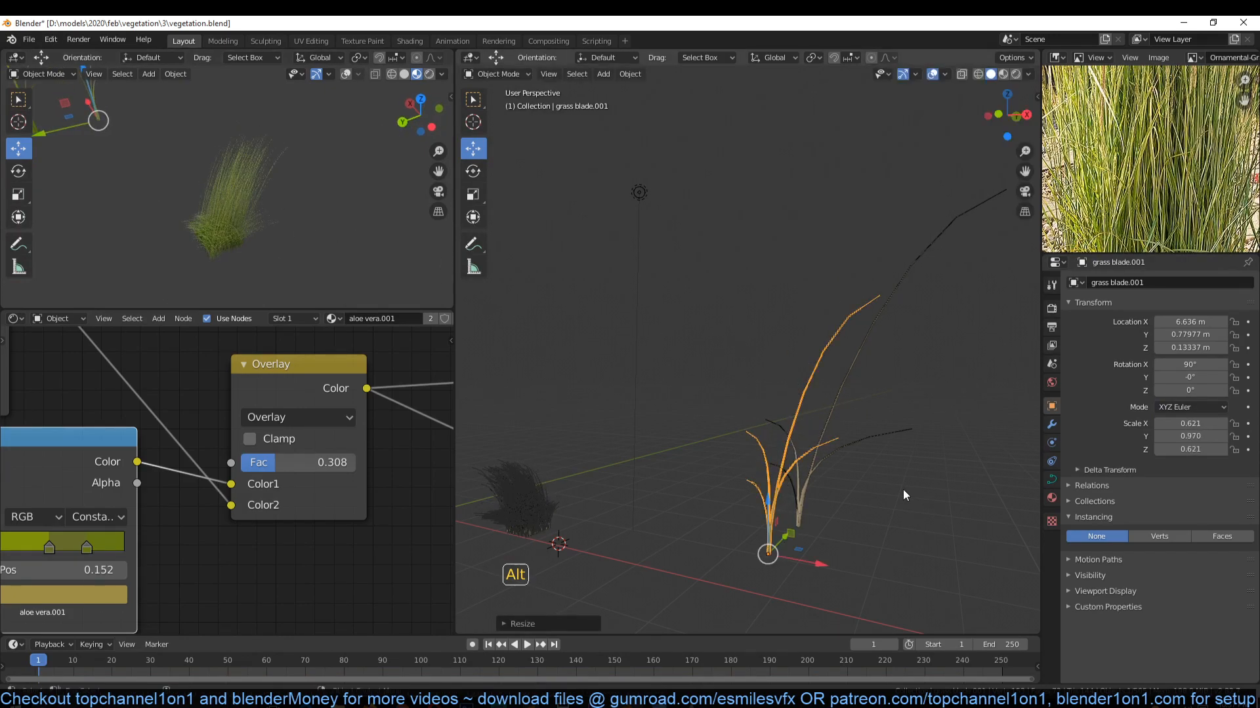
Separate the selected blade strands into their own curve object with Separate > Selection.
key(Tab)
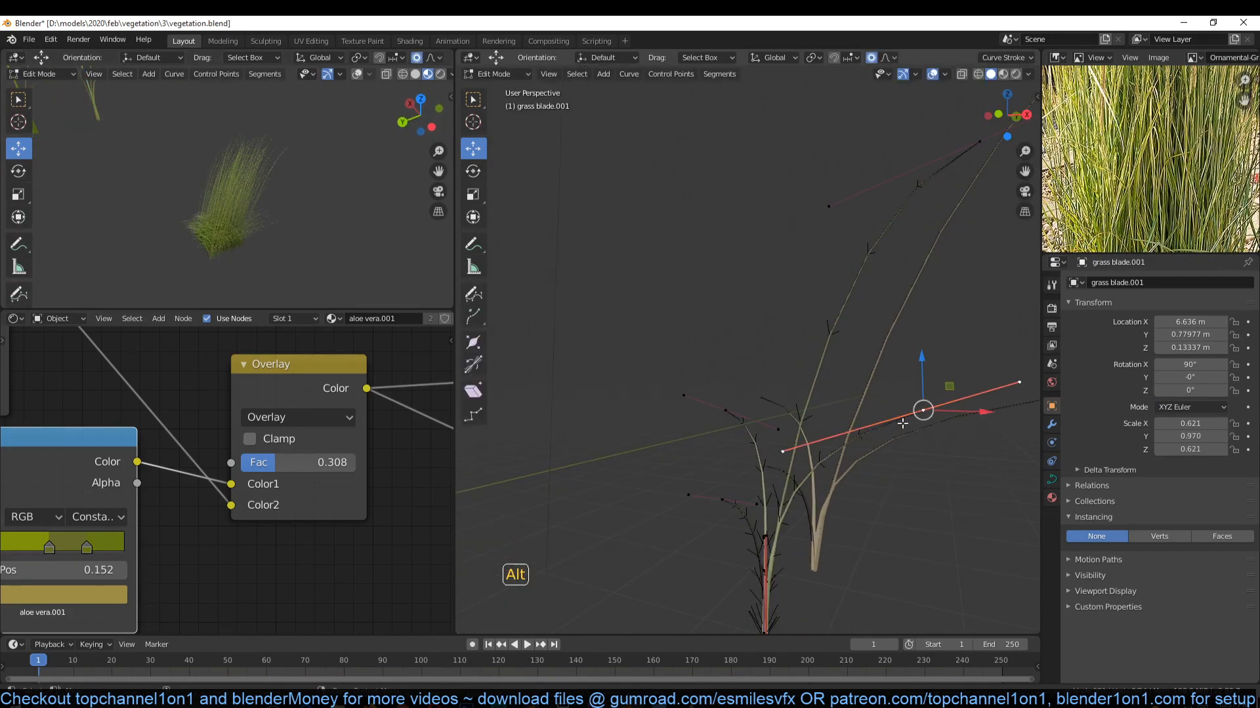
mouse_move(922, 411)
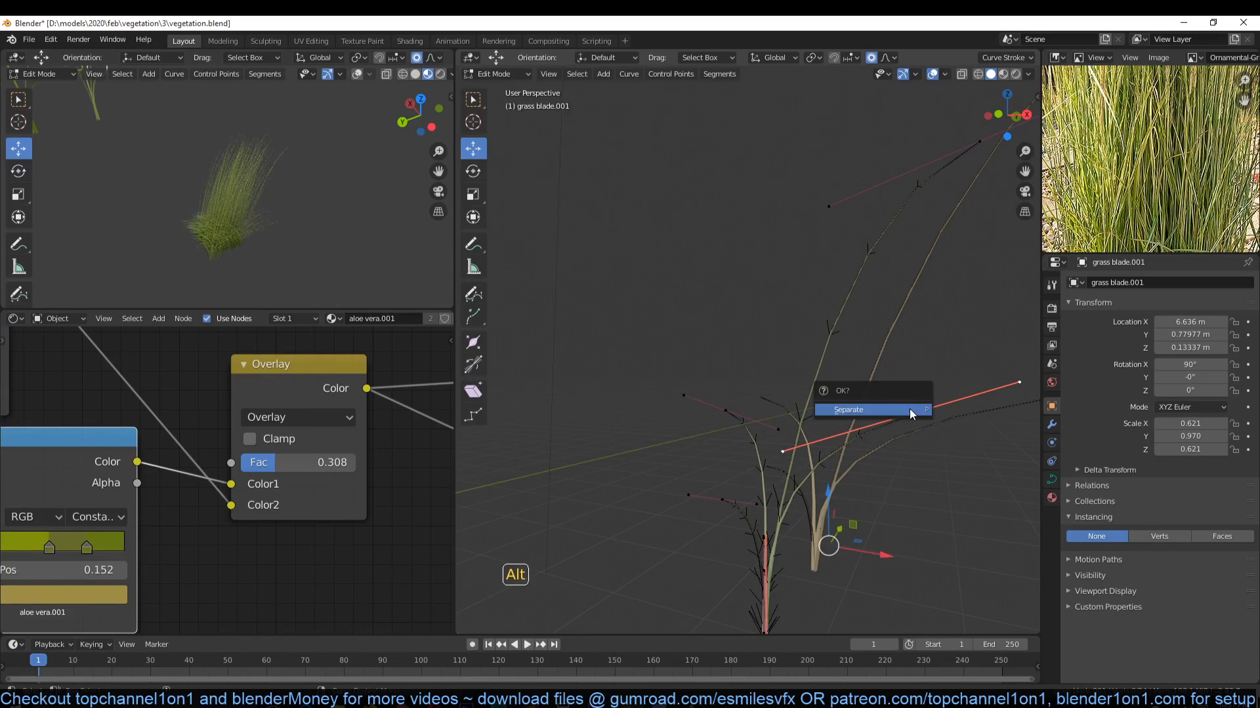
click(847, 410)
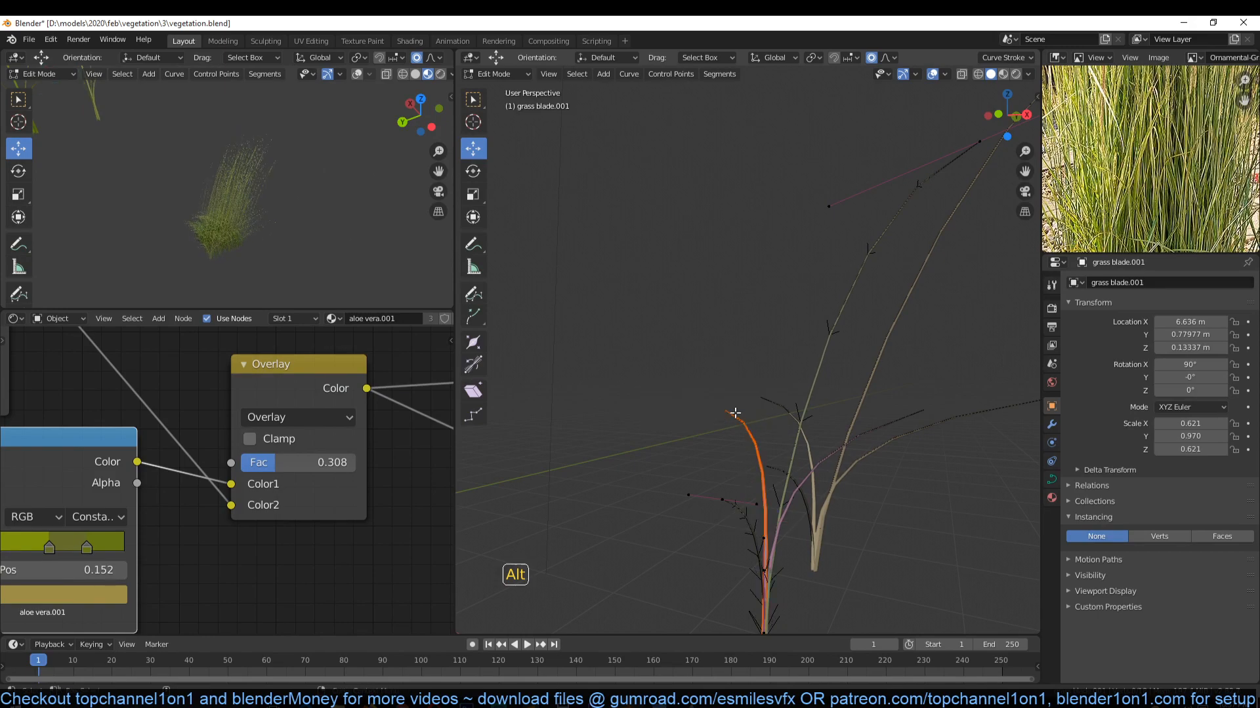
key(Tab)
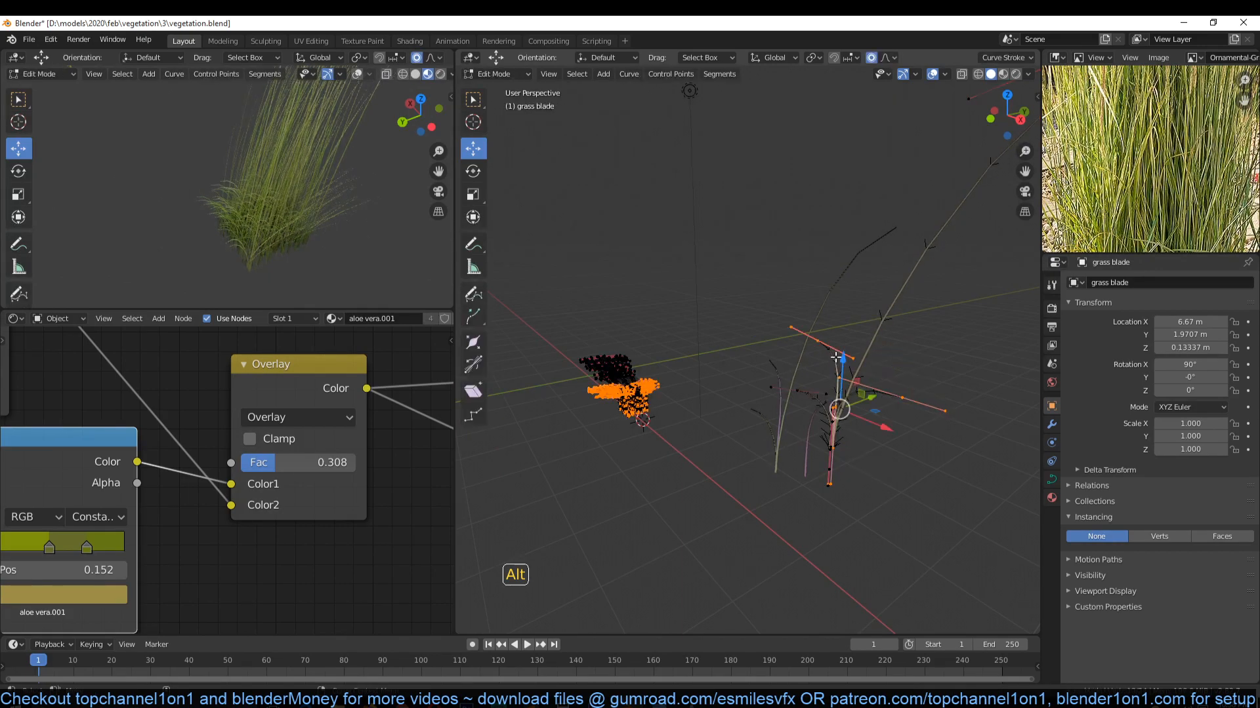
Apply the duplicate blade's rotation and scale, then its rotation, via Ctrl+A.
key(Tab)
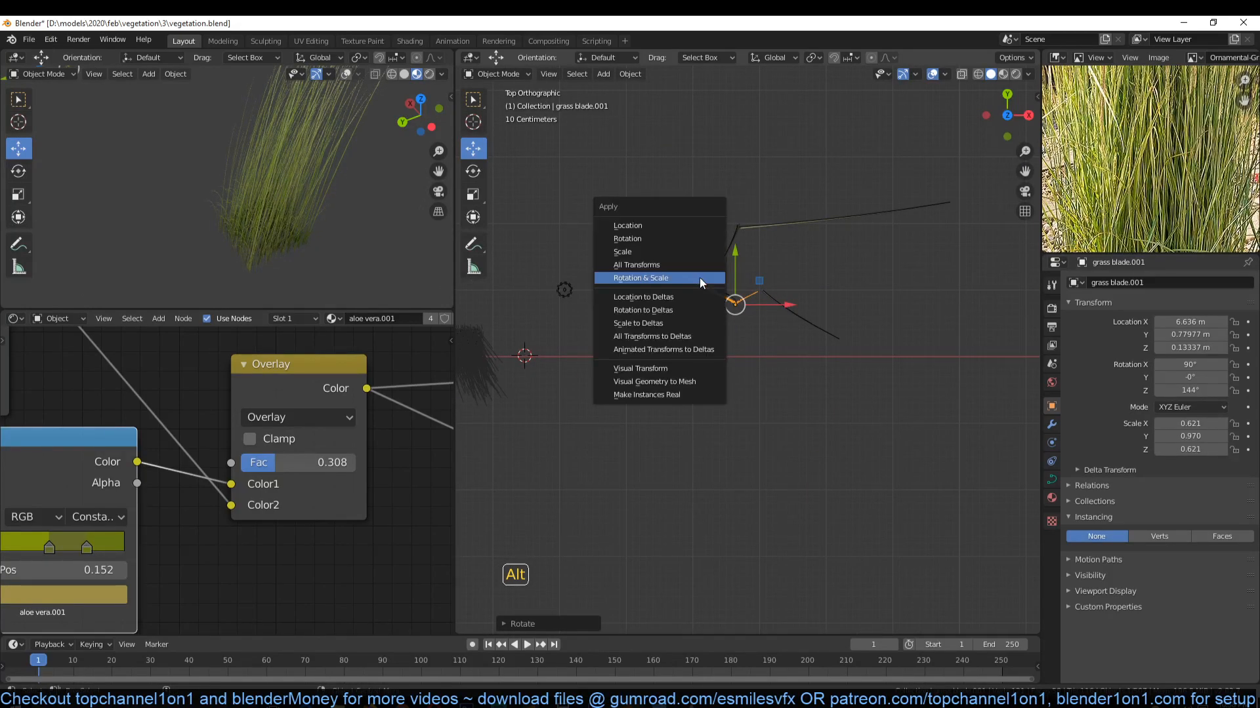
click(641, 277)
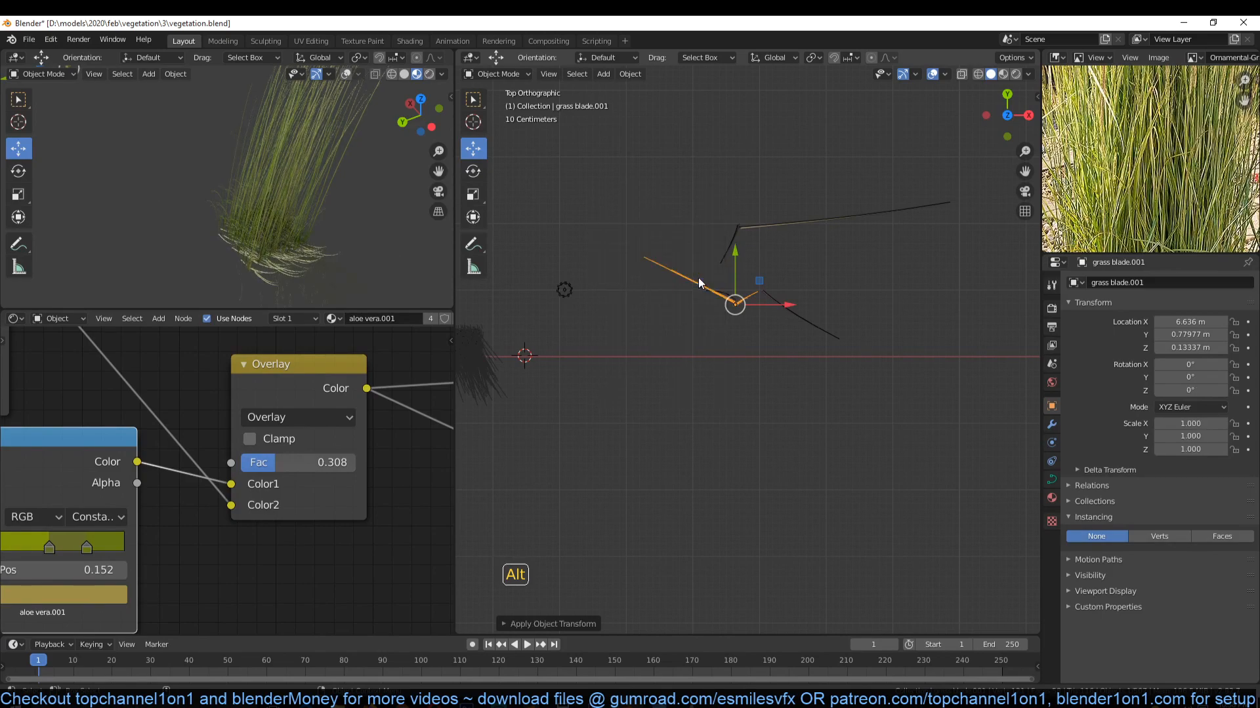
click(553, 623)
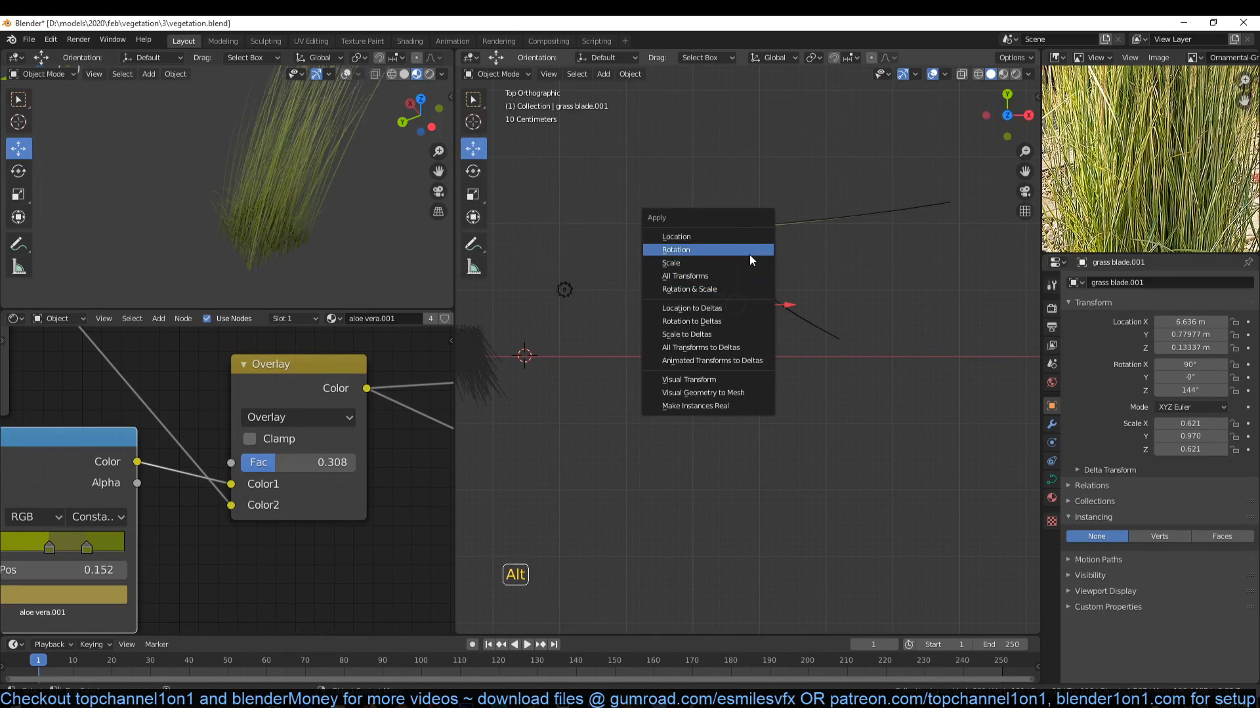
click(675, 249)
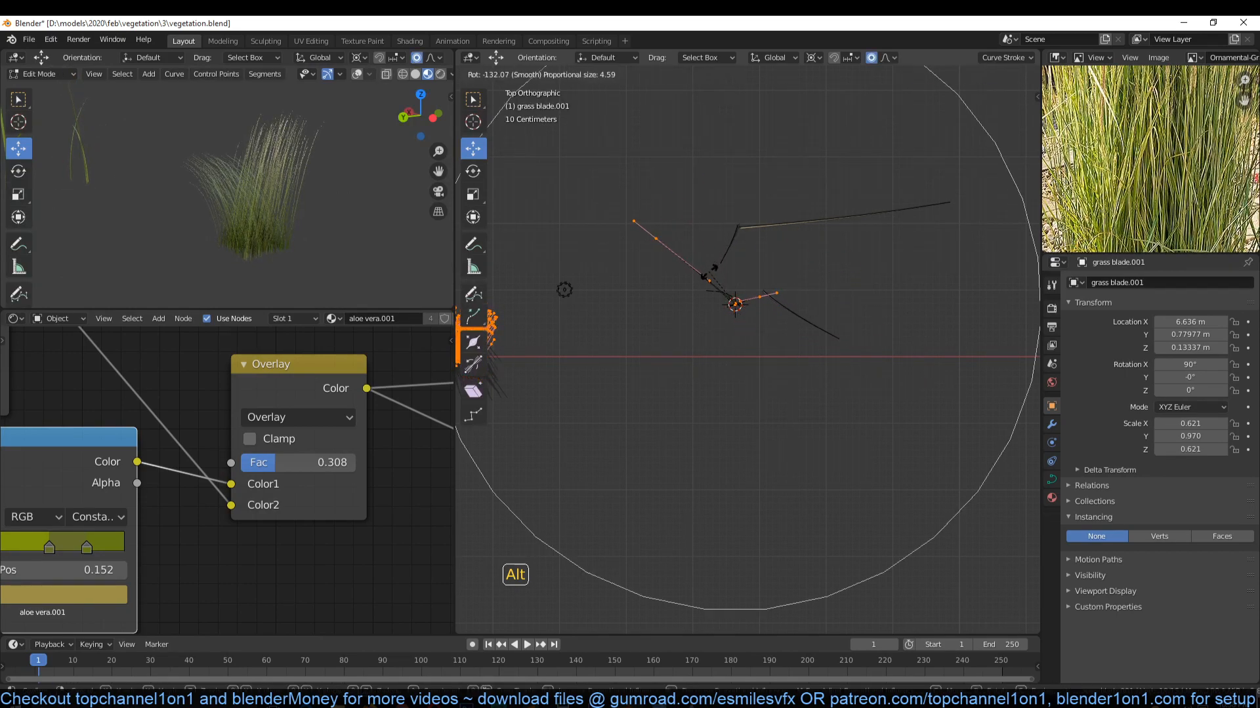
mouse_move(731, 233)
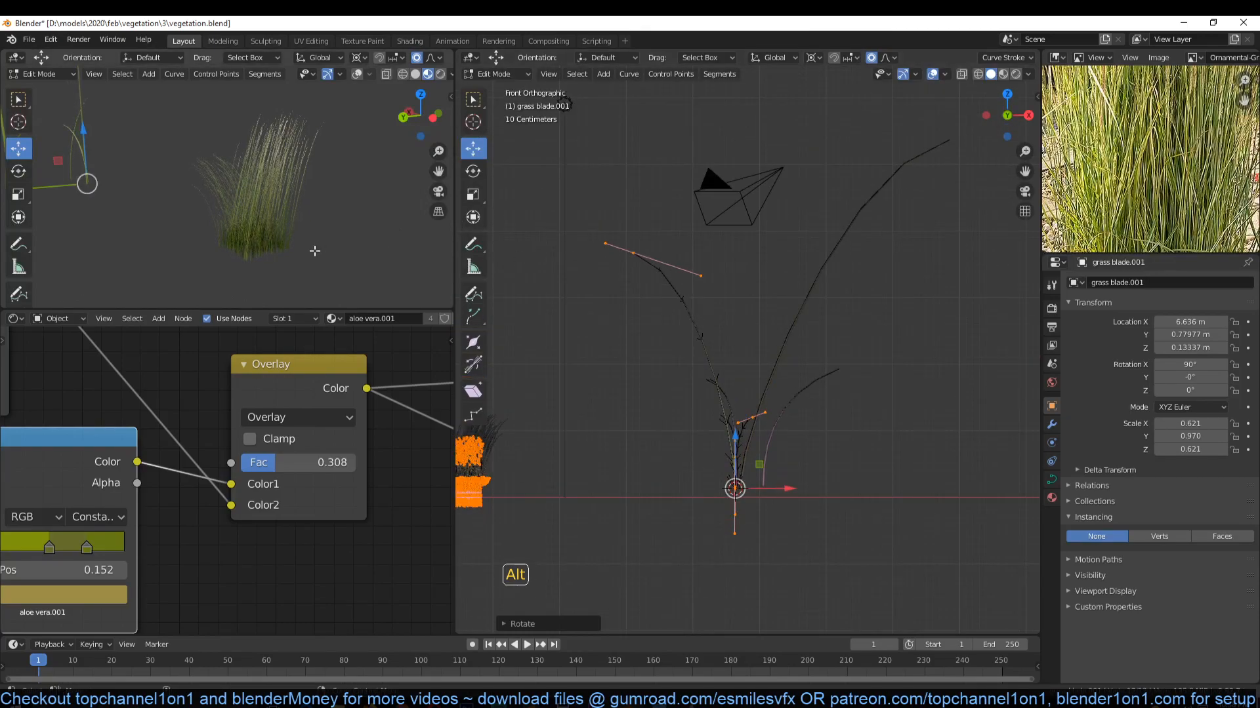
Review the bent blade in Object Mode and finish bending its drooping tip.
key(Tab)
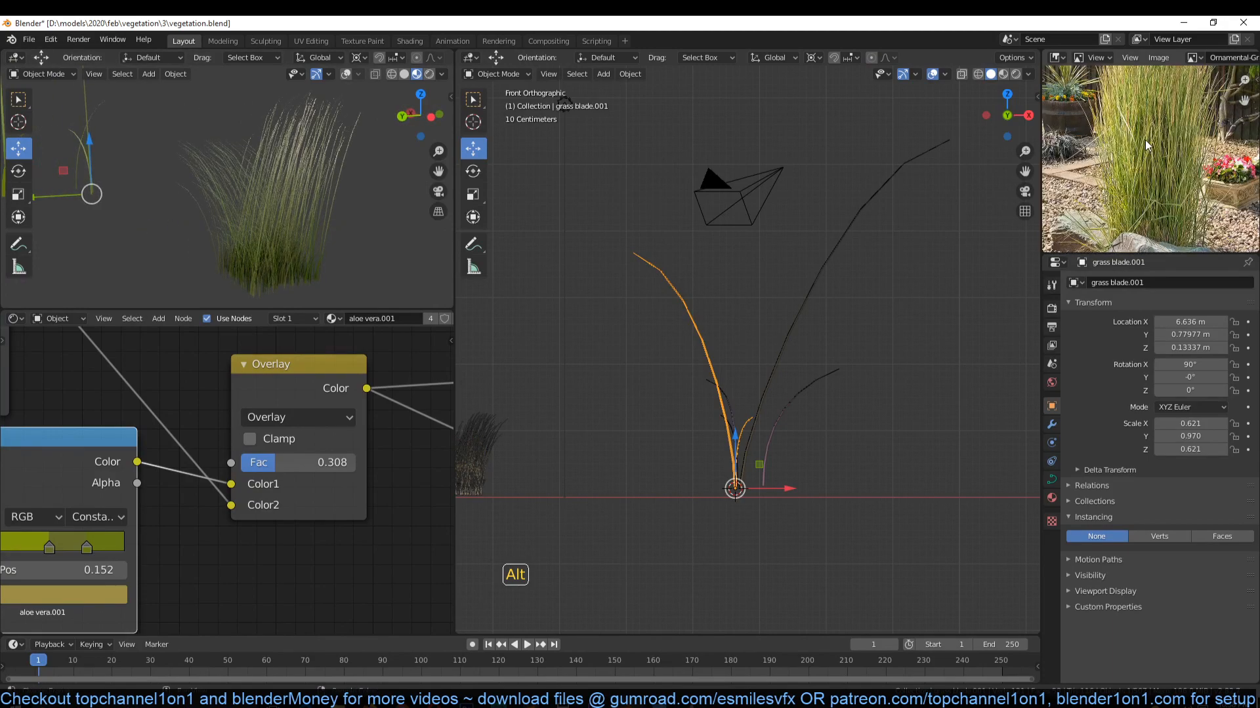
mouse_move(311, 265)
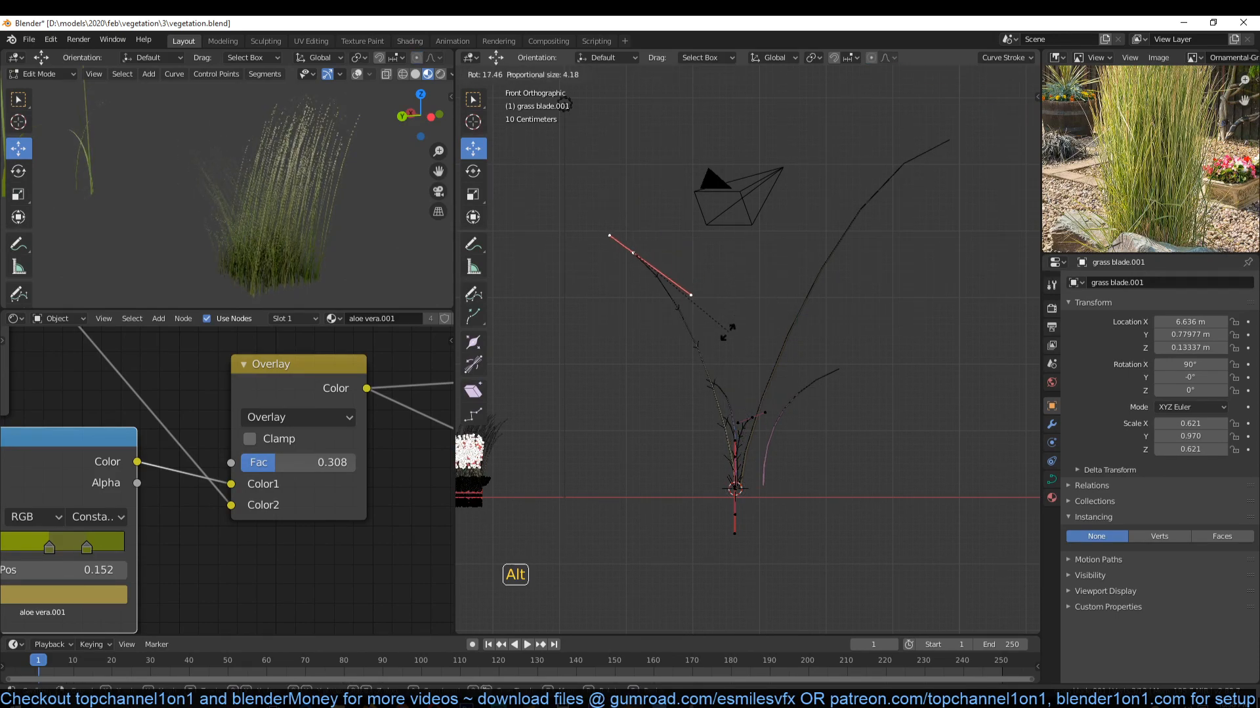
key(Tab)
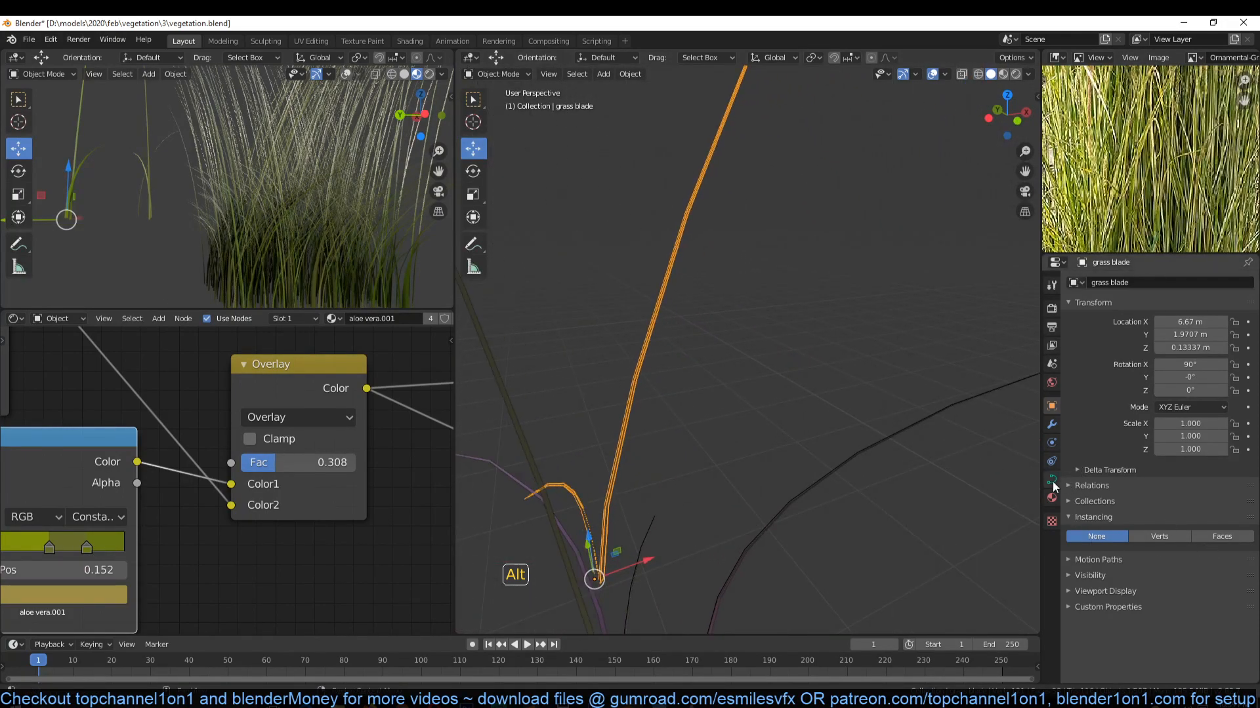
click(1051, 480)
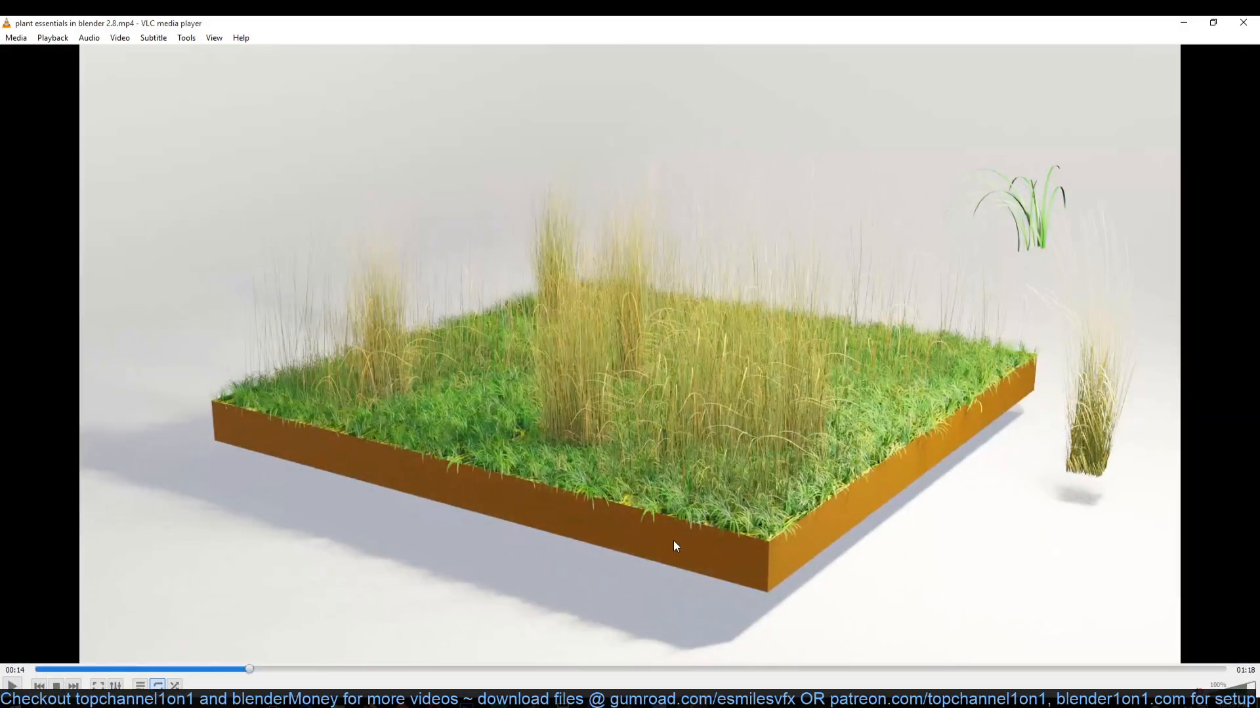
Pause then resume the showcase so it runs on to the assorted plant assets around 00:46.
click(310, 669)
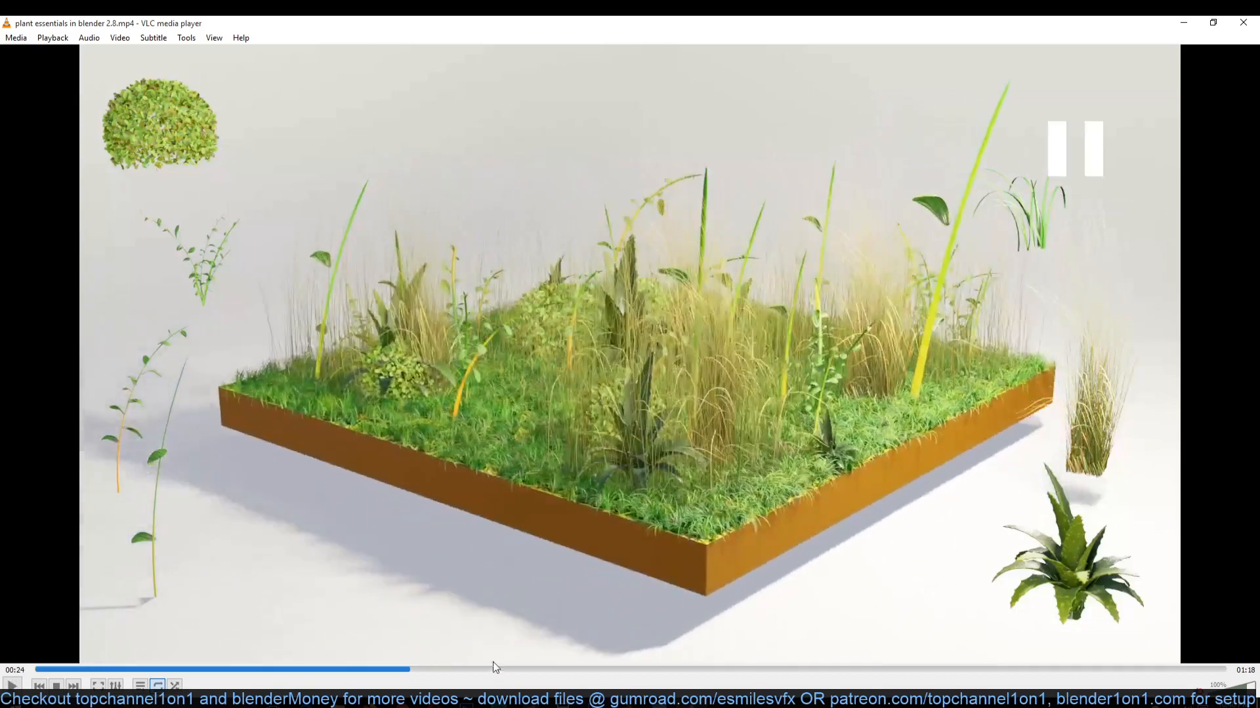
click(618, 669)
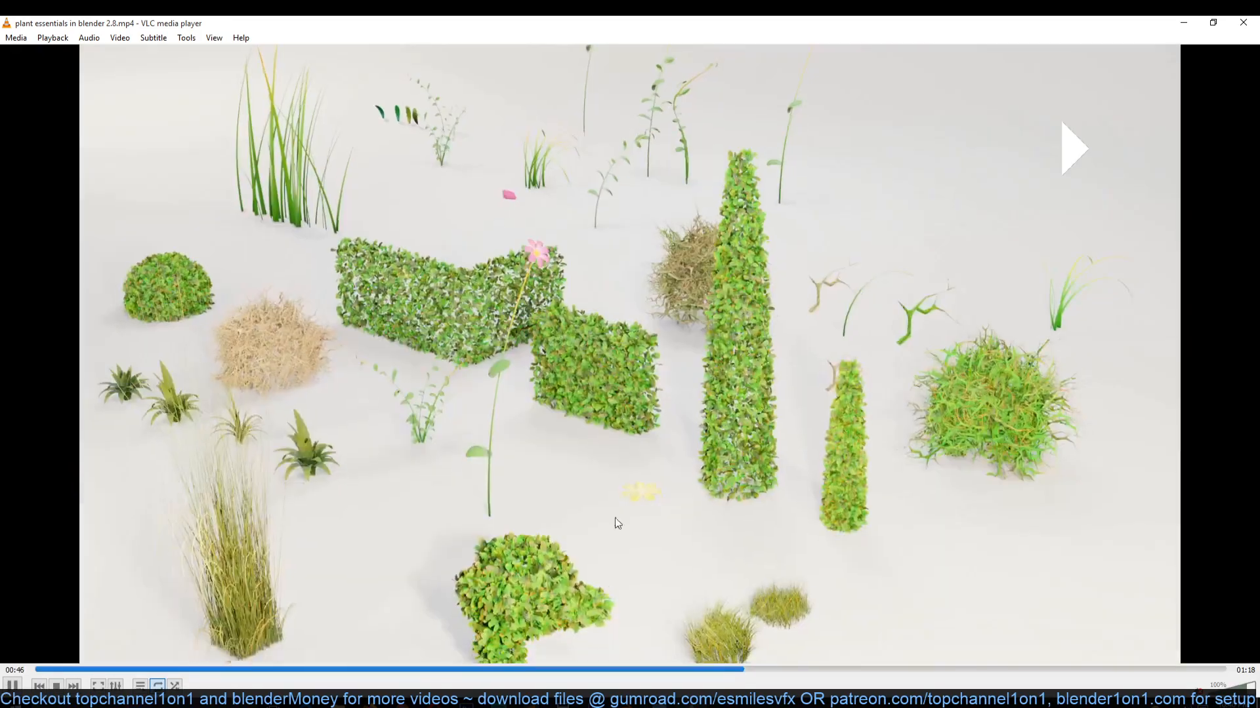
Pause the showcase at 00:47 on the hedges, shrubs and grass clumps collection.
click(12, 685)
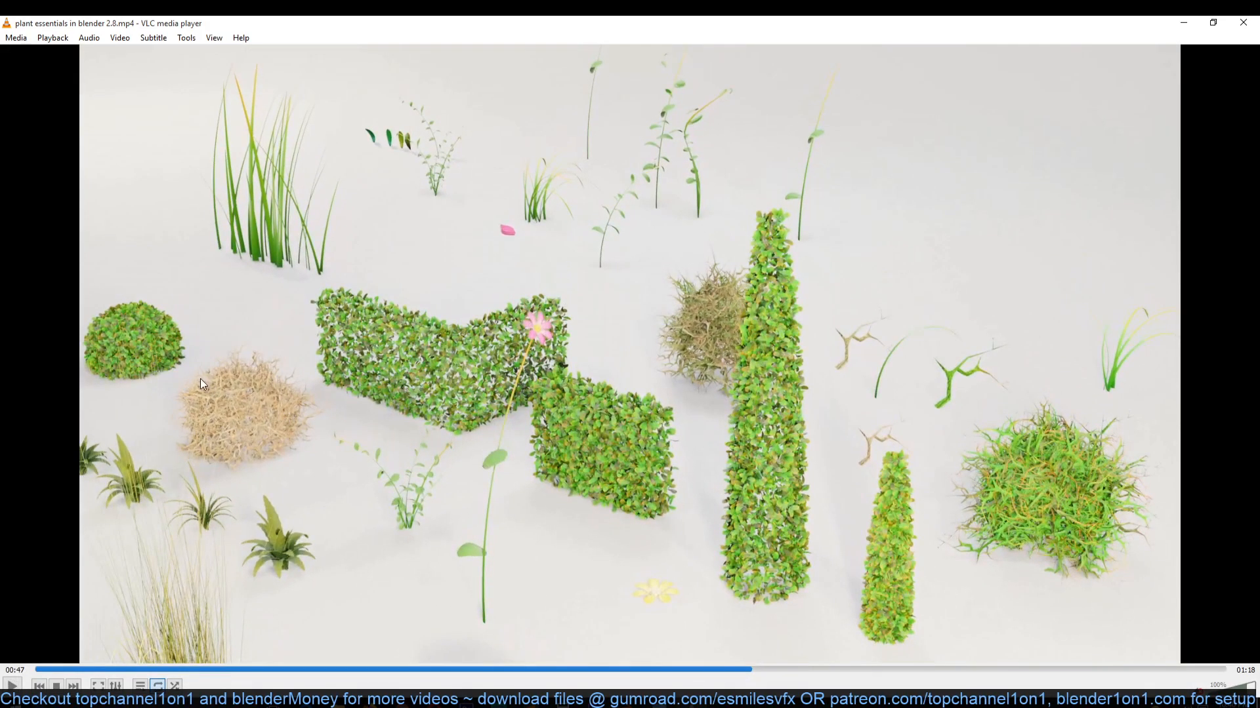
mouse_move(289, 337)
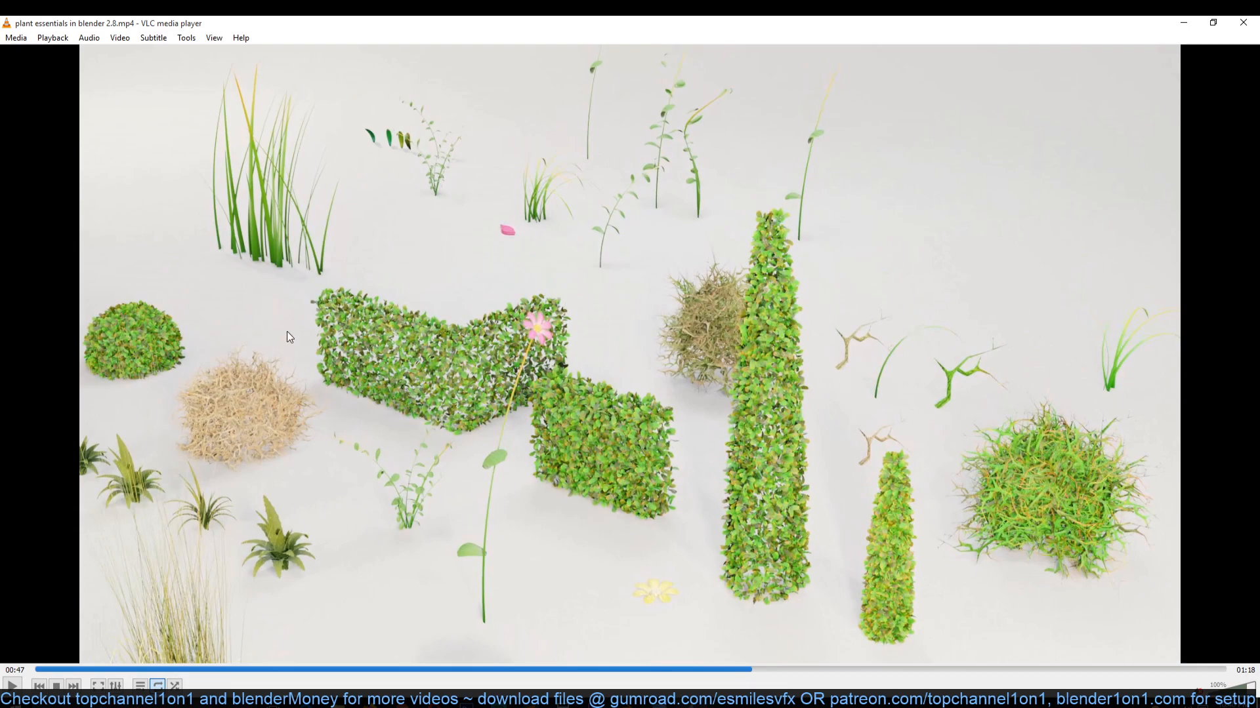
mouse_move(753, 432)
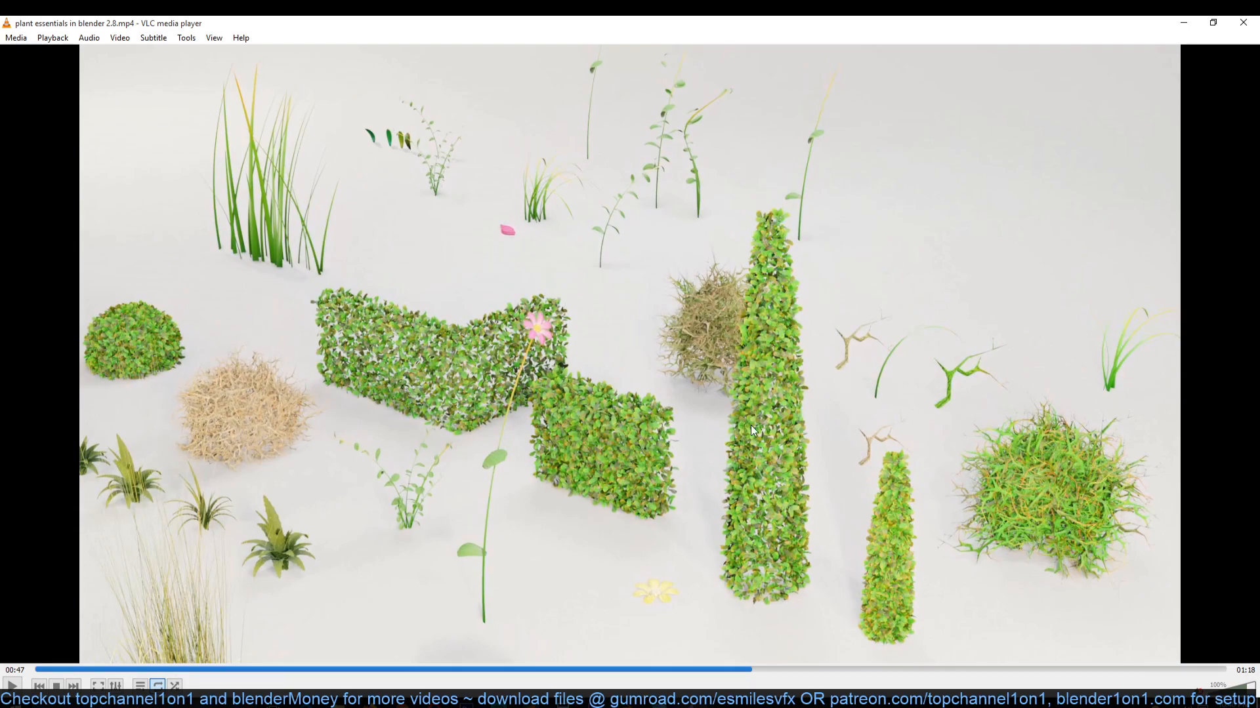
mouse_move(849, 339)
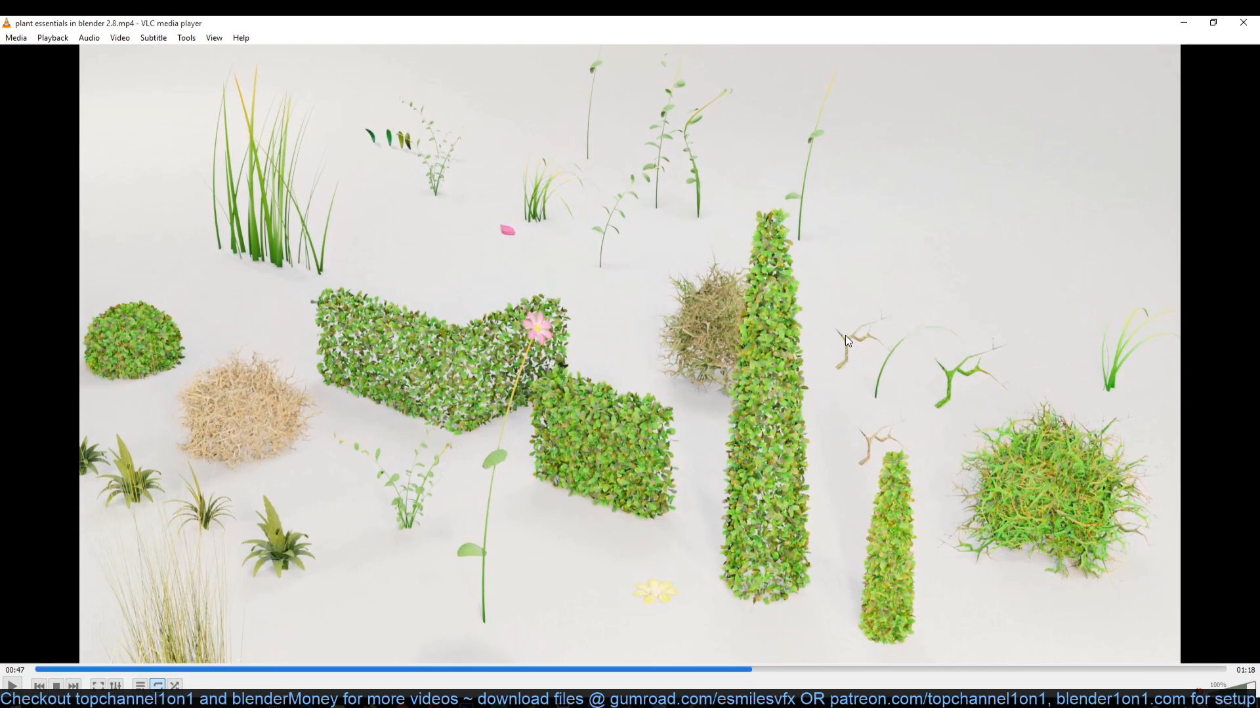
mouse_move(852, 346)
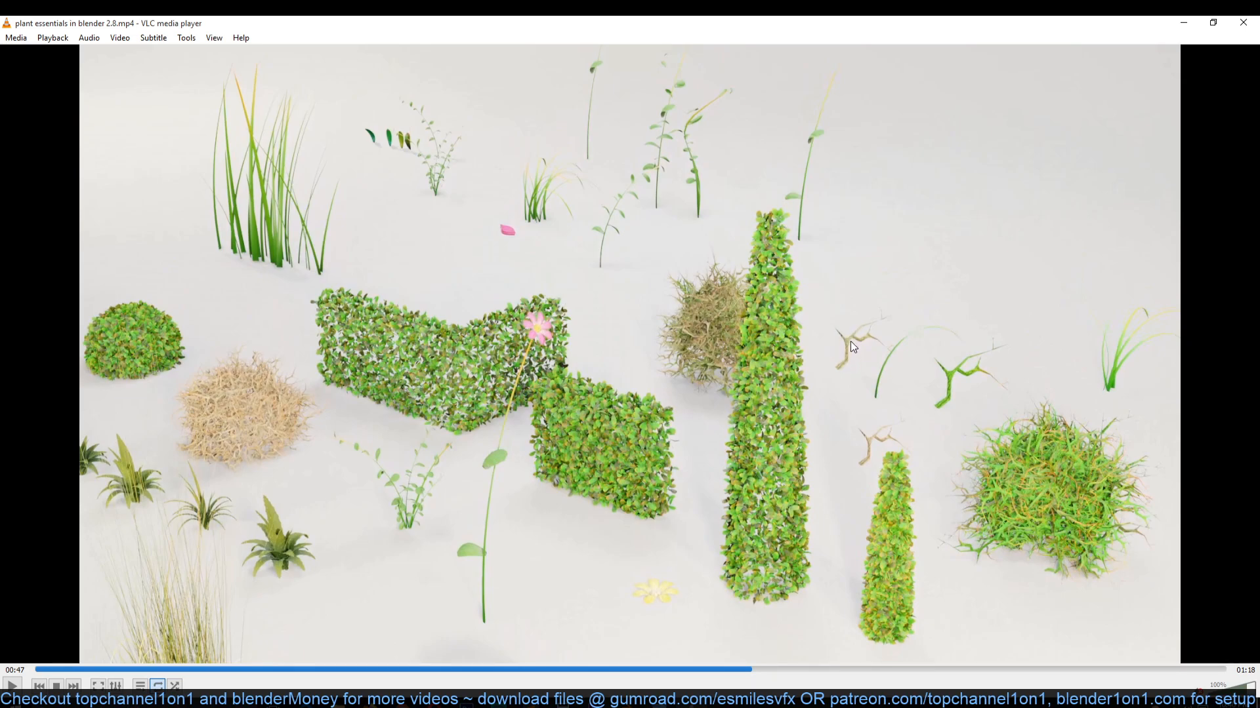
mouse_move(895, 408)
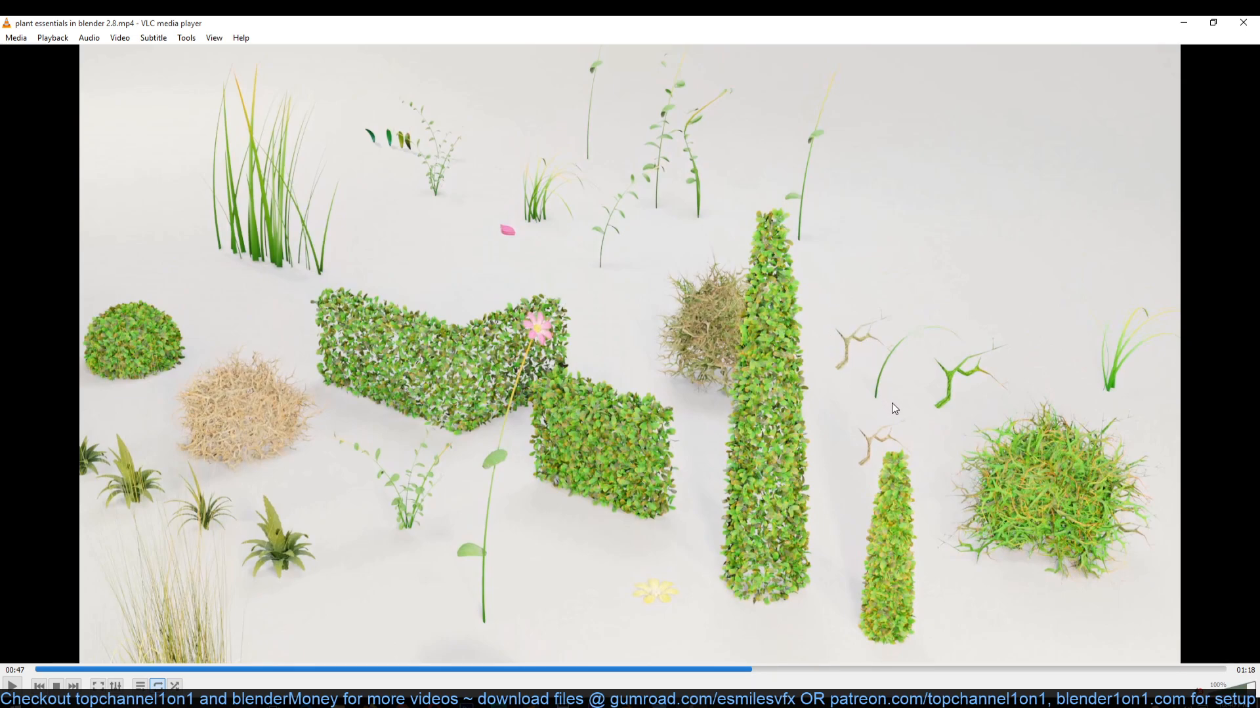
mouse_move(136, 332)
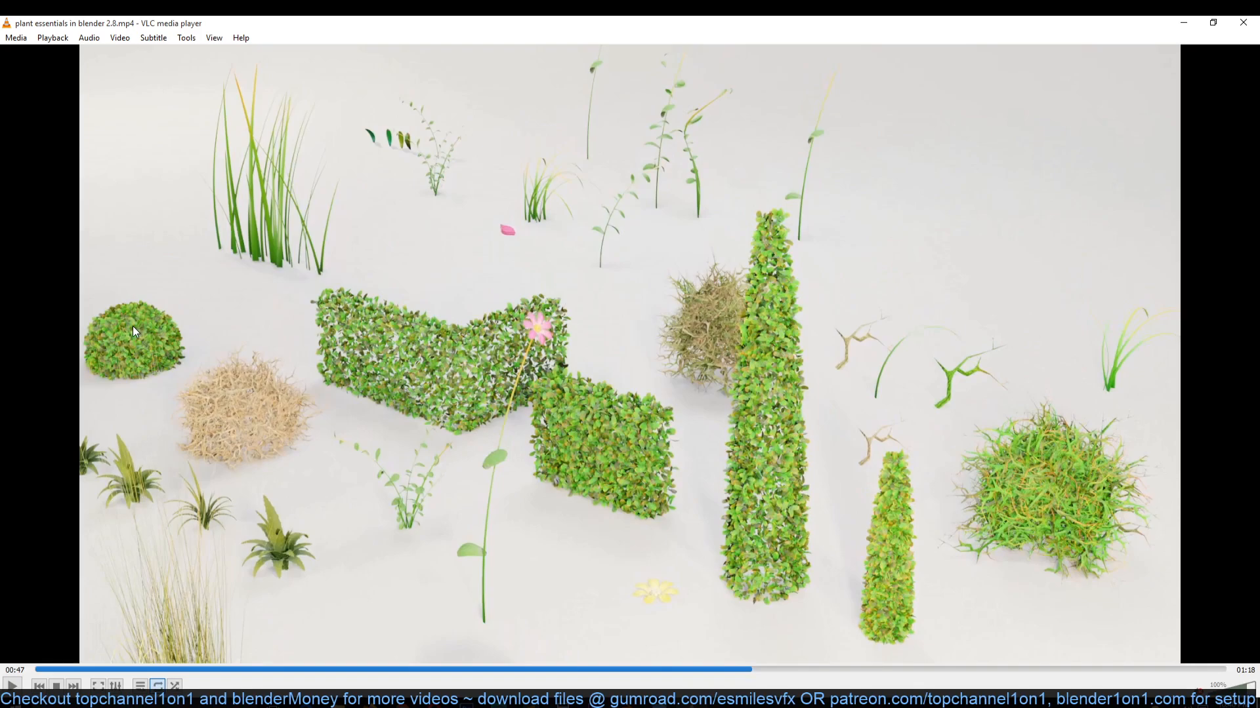
mouse_move(129, 332)
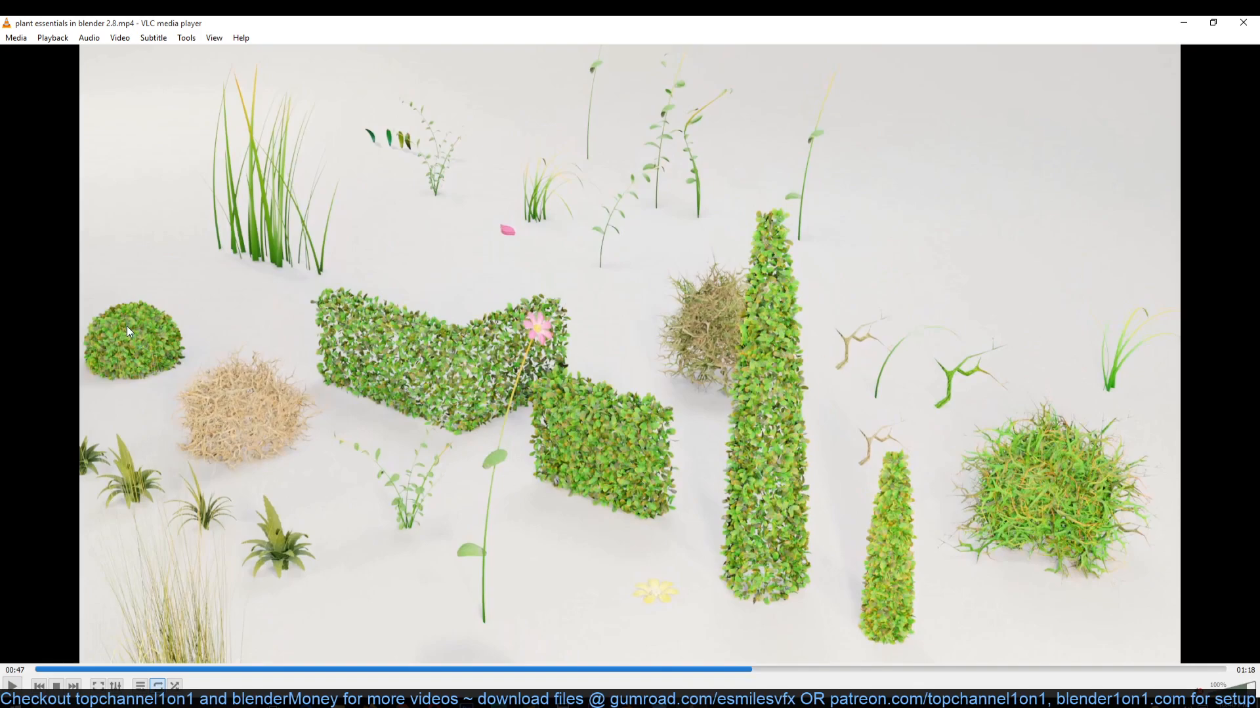
mouse_move(843, 355)
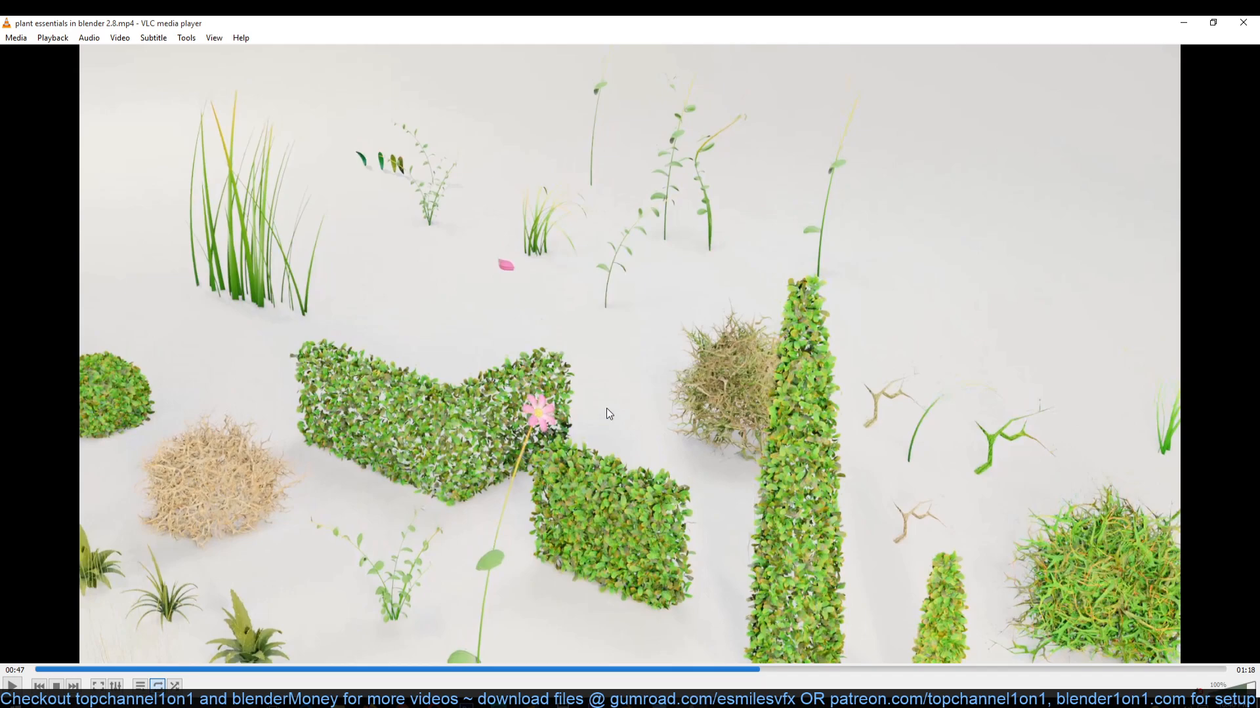
mouse_move(737, 401)
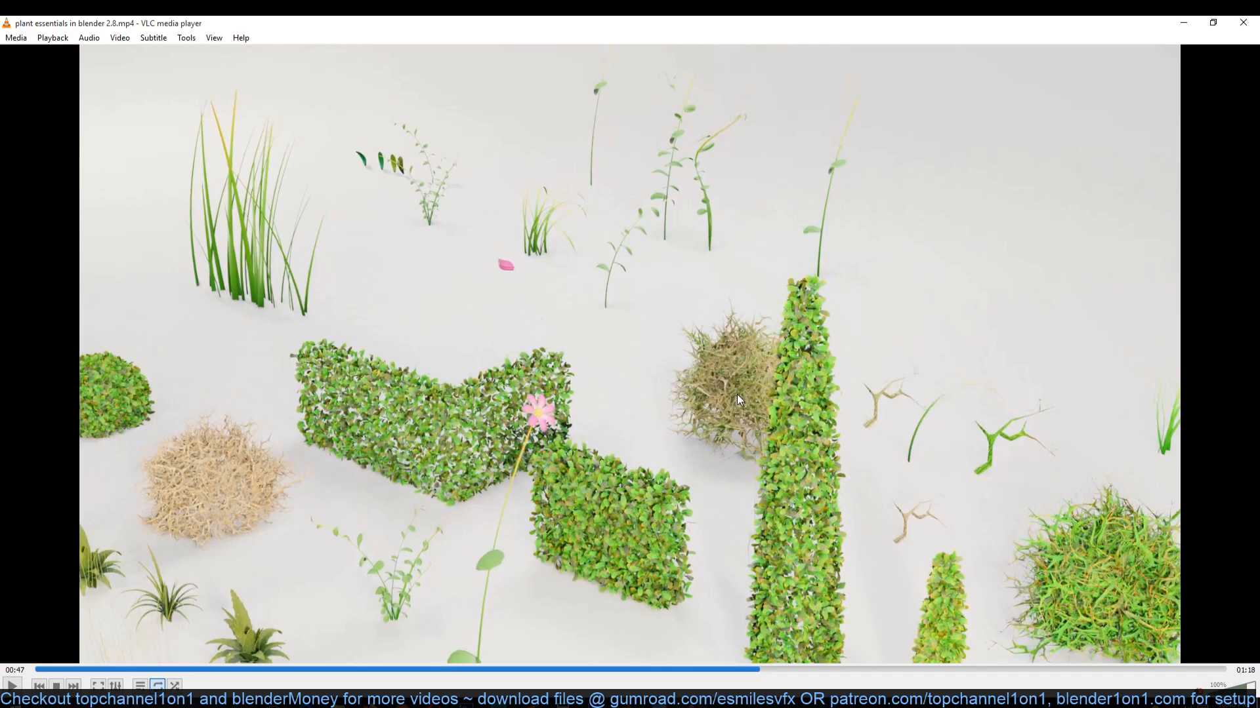
mouse_move(1122, 397)
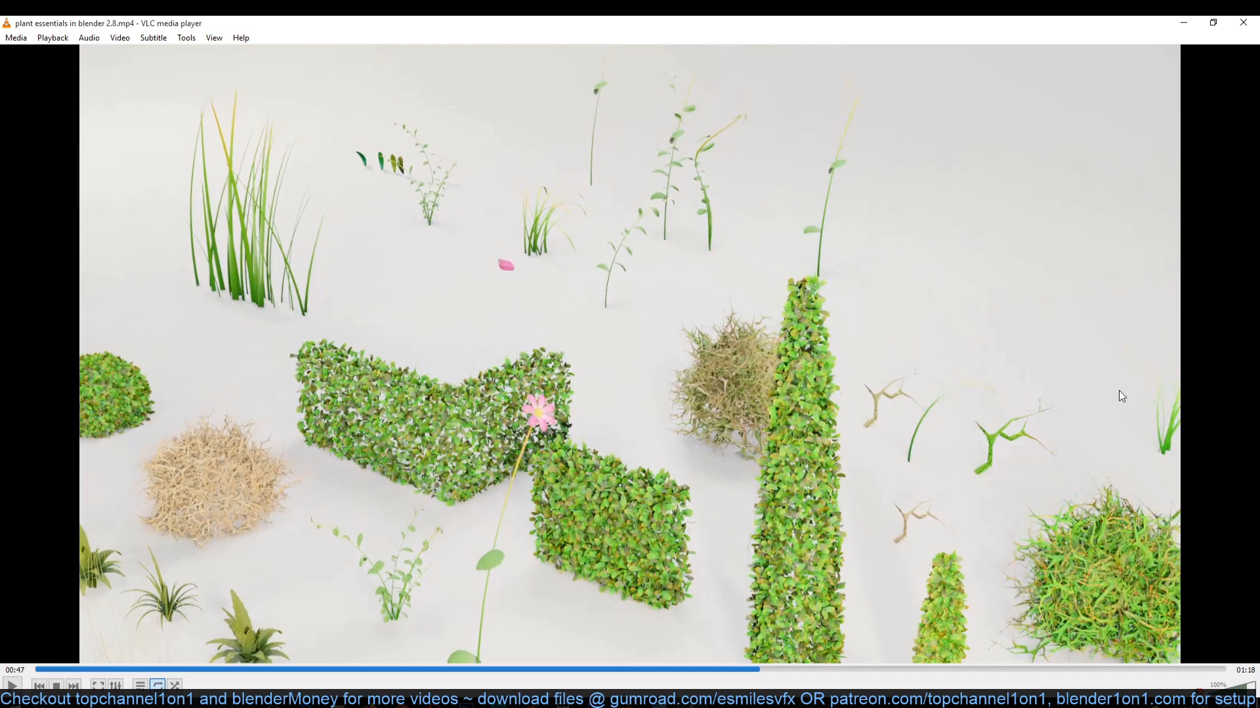